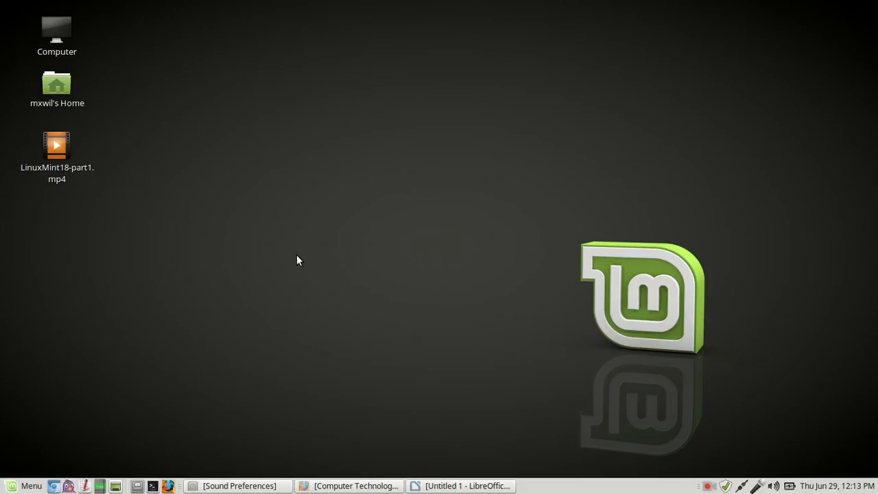
mouse_move(445, 154)
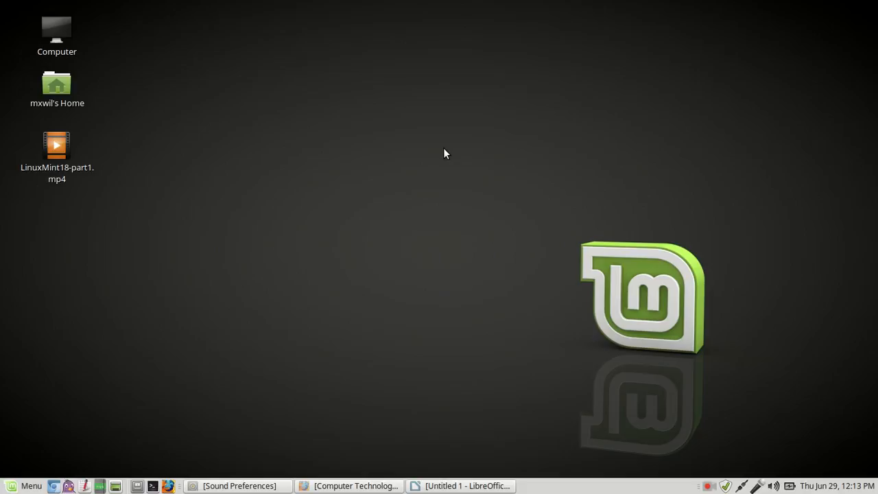
mouse_move(415, 171)
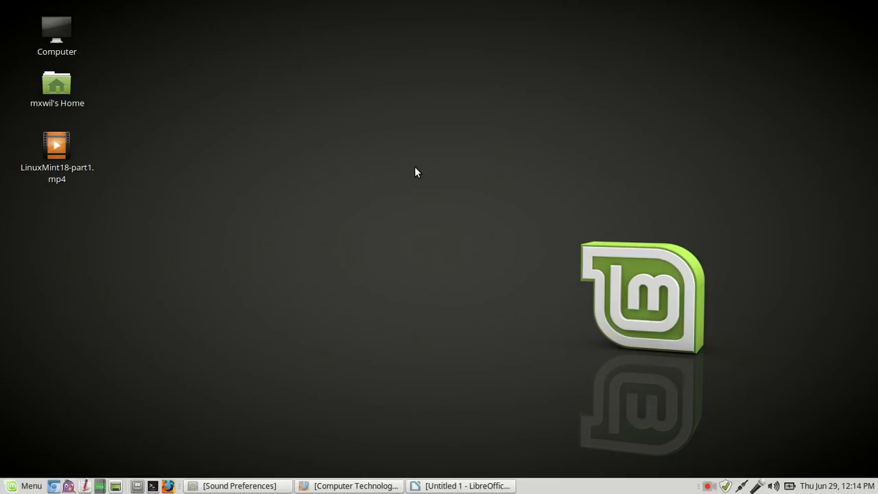
mouse_move(387, 236)
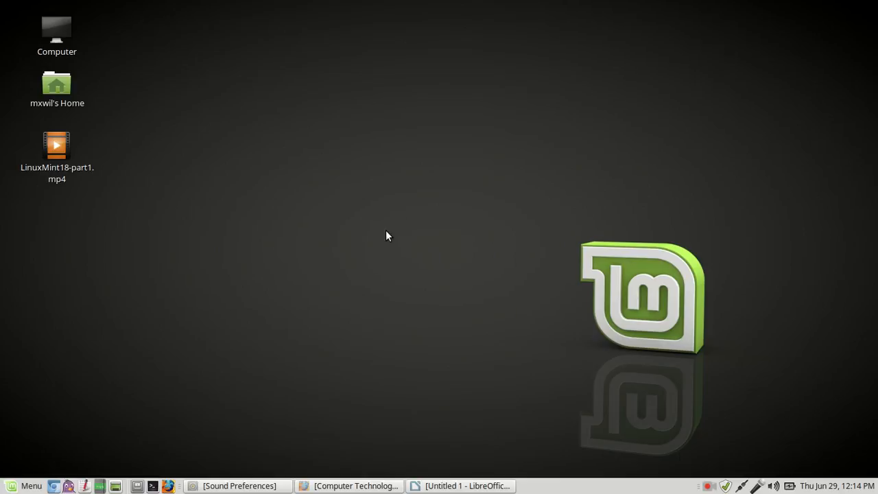
mouse_move(143, 416)
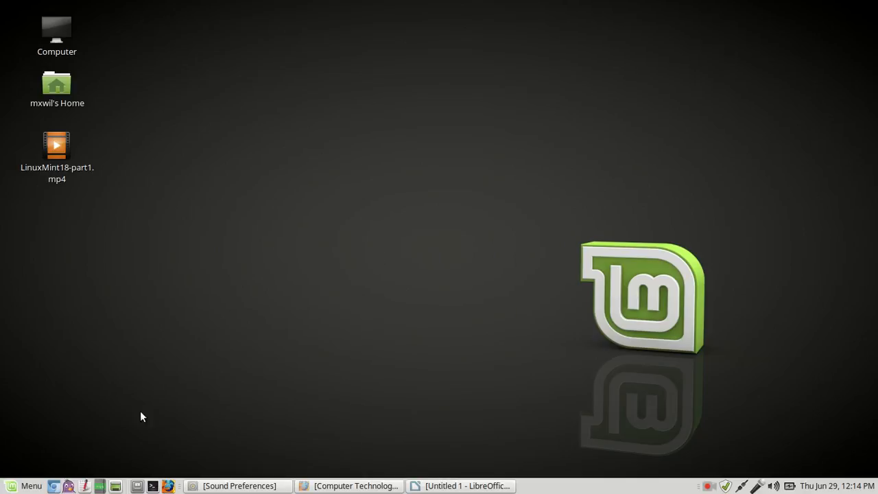
mouse_move(574, 488)
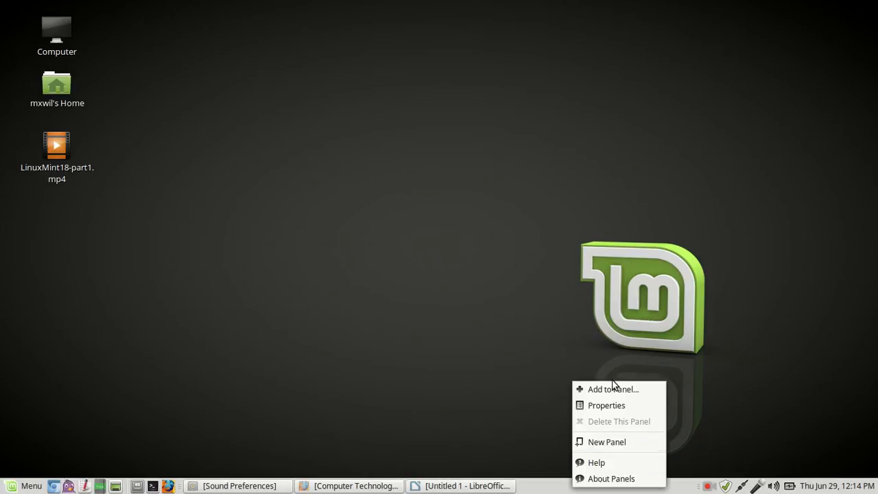
mouse_move(596, 462)
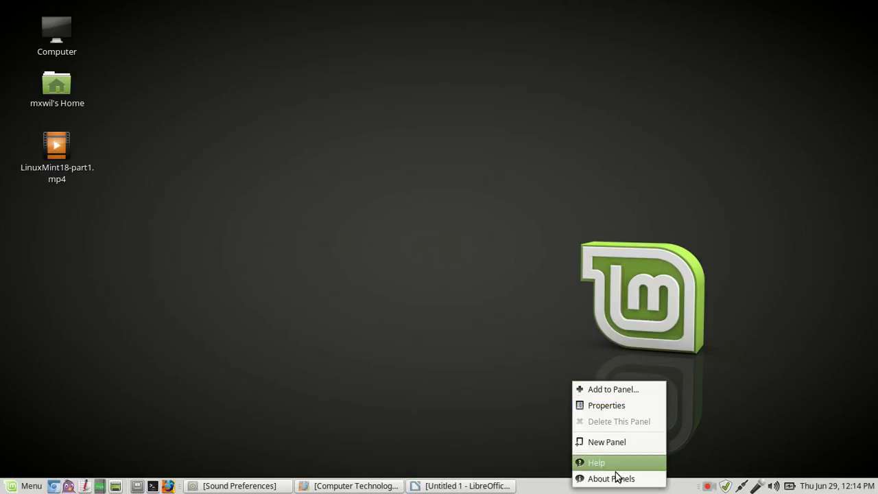
mouse_move(610, 478)
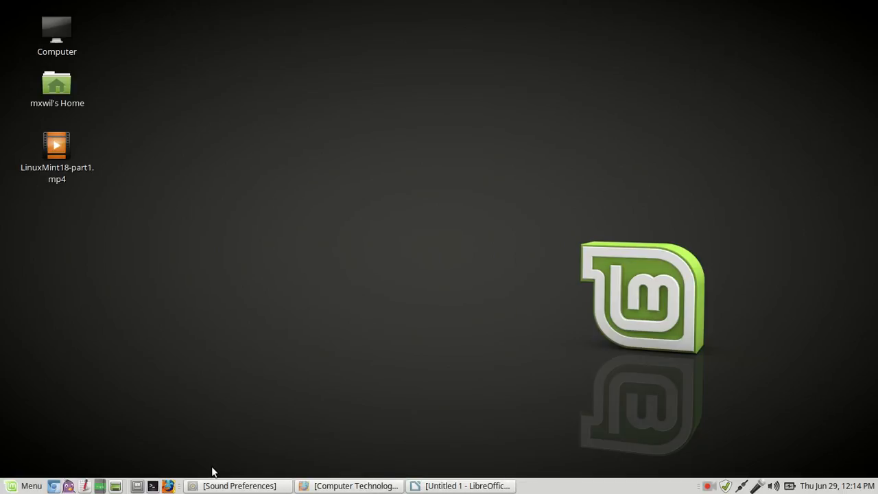
- Bring the Firefox window with the Computer Technology for Everyone homepage to the foreground
left_click(238, 485)
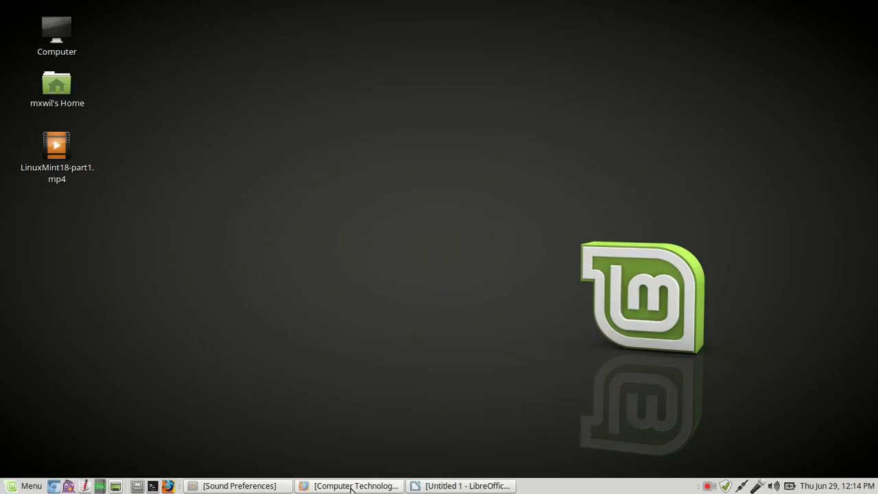
mouse_move(382, 454)
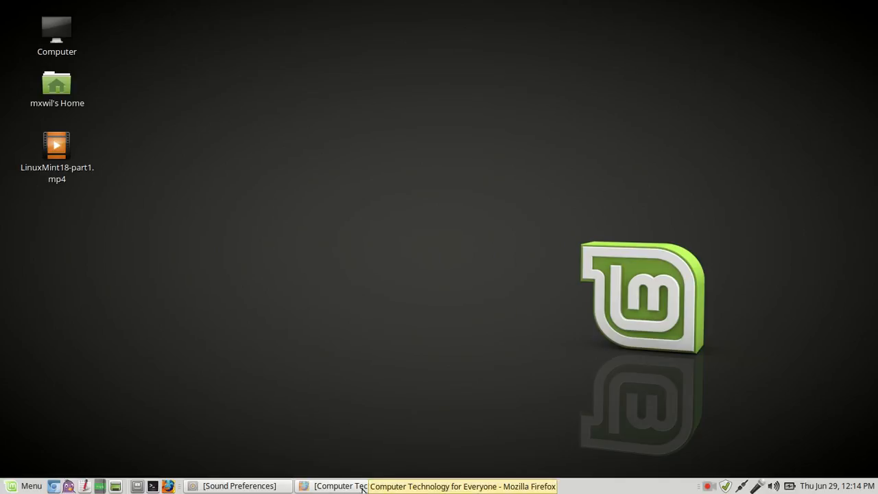
left_click(336, 485)
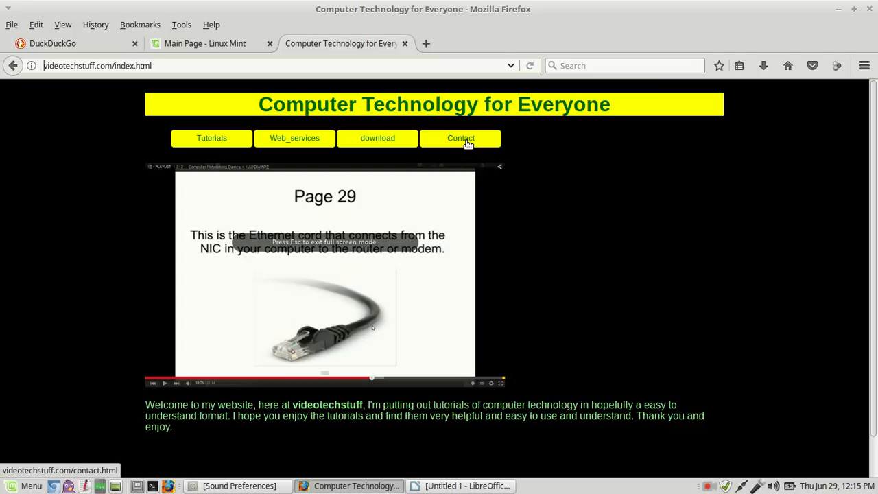
mouse_move(500, 34)
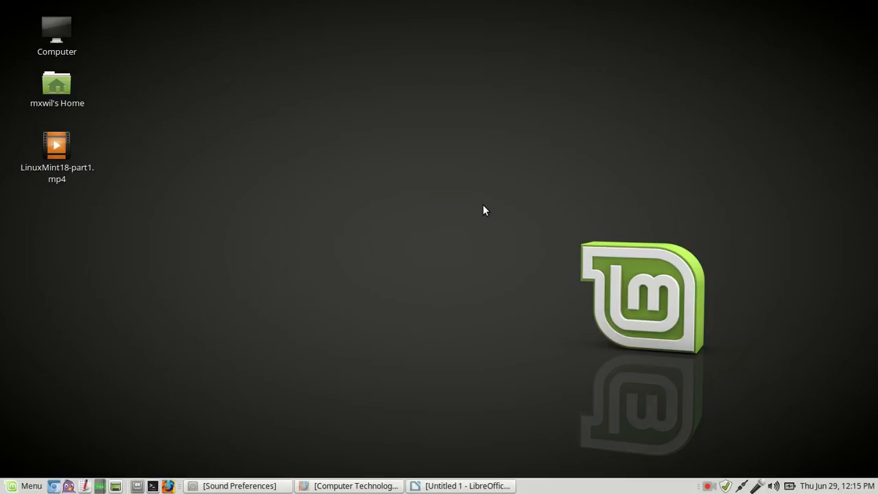
mouse_move(658, 488)
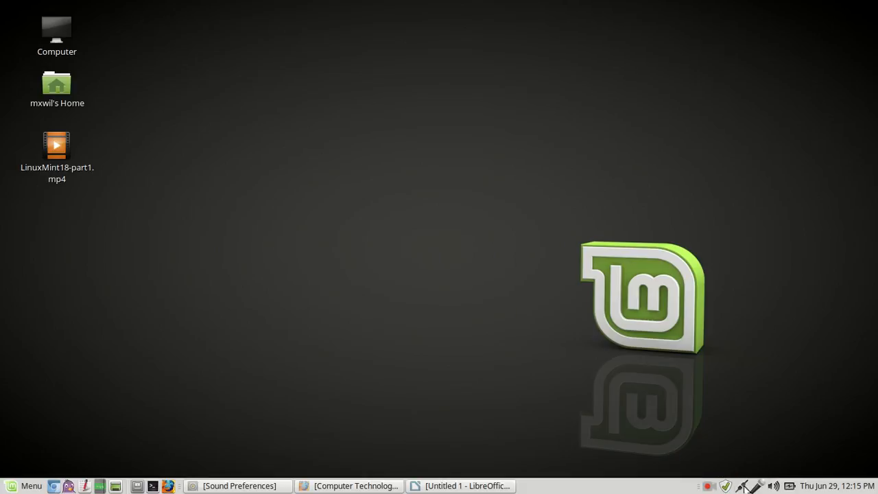
mouse_move(773, 485)
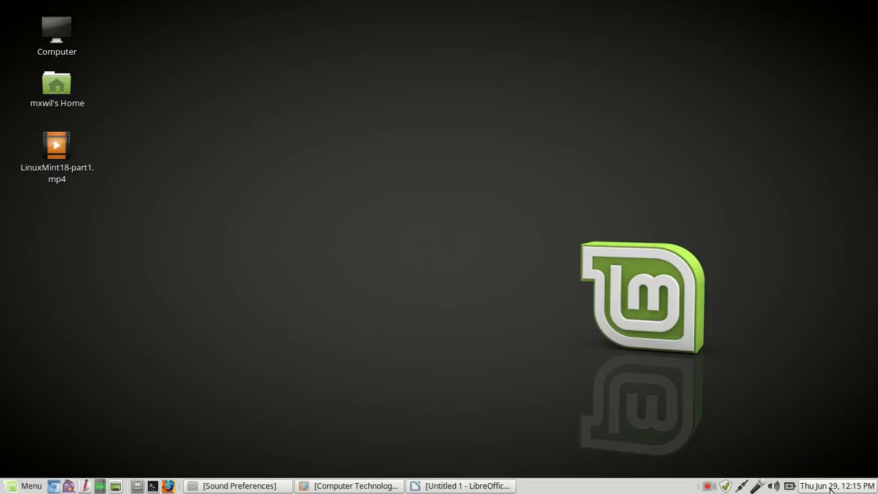
mouse_move(833, 485)
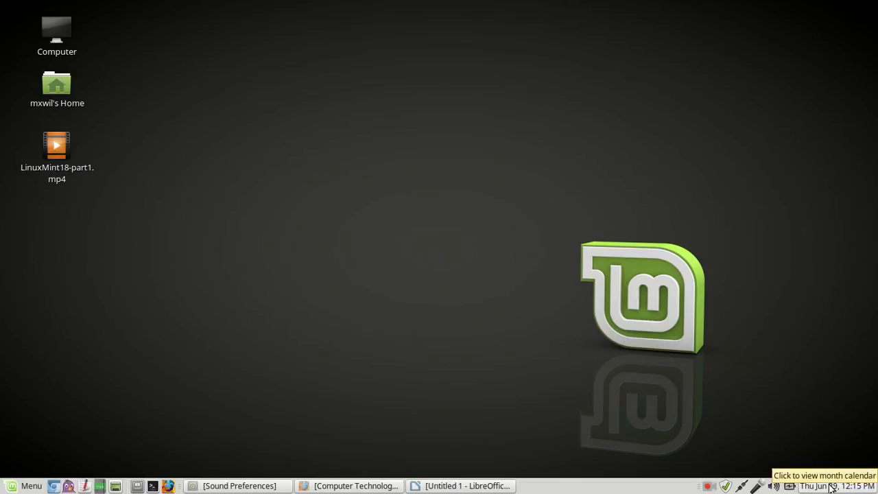
left_click(820, 485)
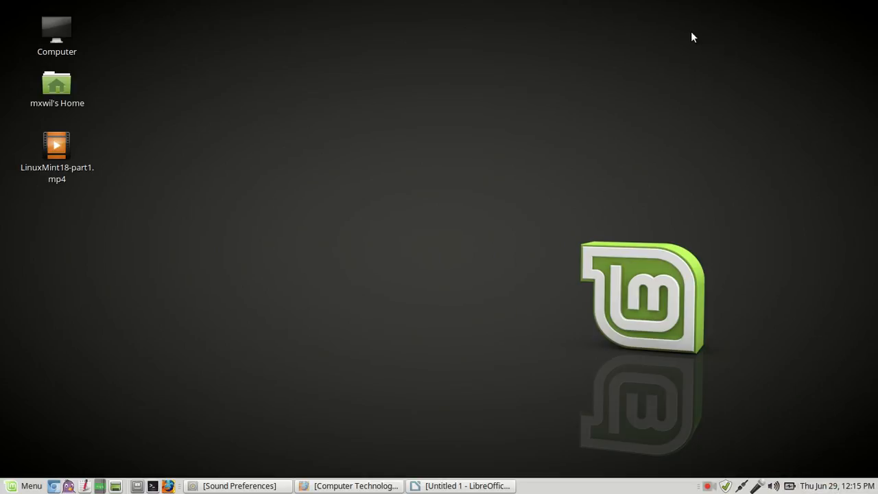
mouse_move(439, 222)
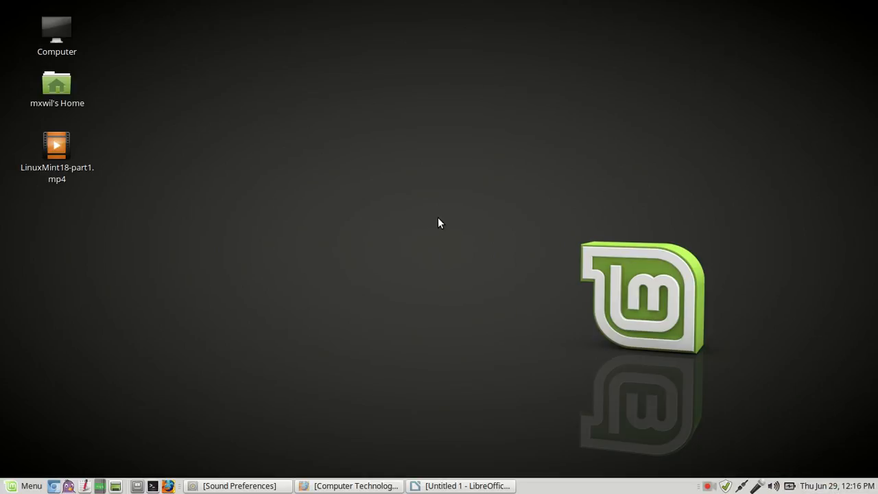
mouse_move(413, 282)
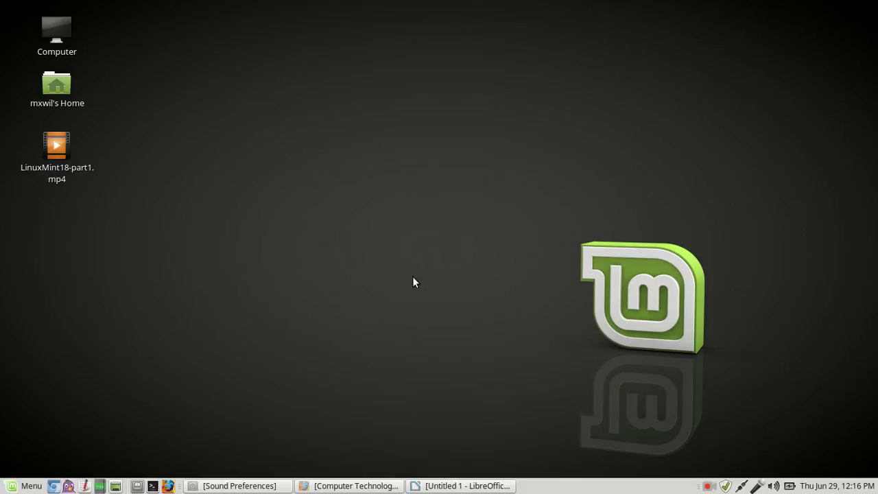
left_click_drag(266, 35, 273, 329)
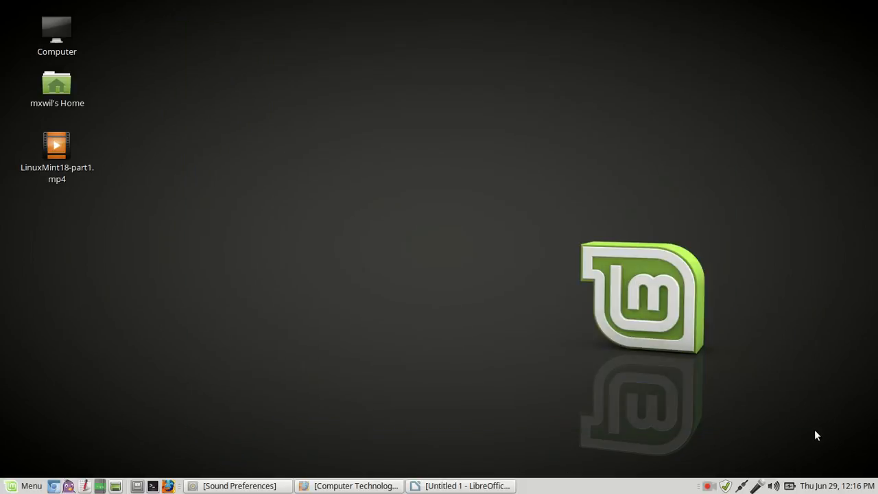
mouse_move(246, 103)
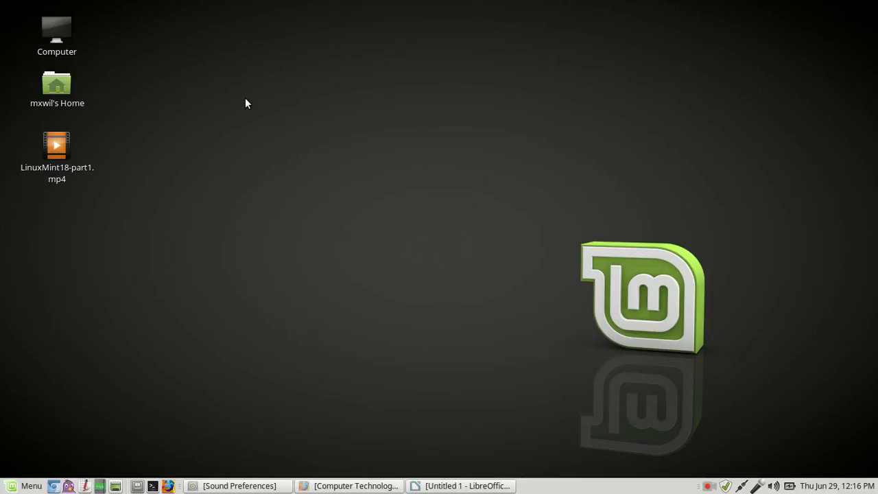
mouse_move(234, 183)
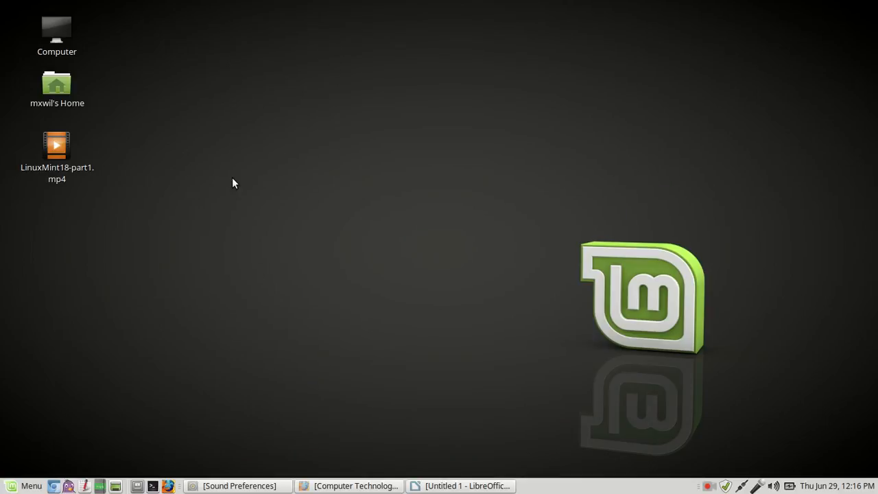
mouse_move(367, 85)
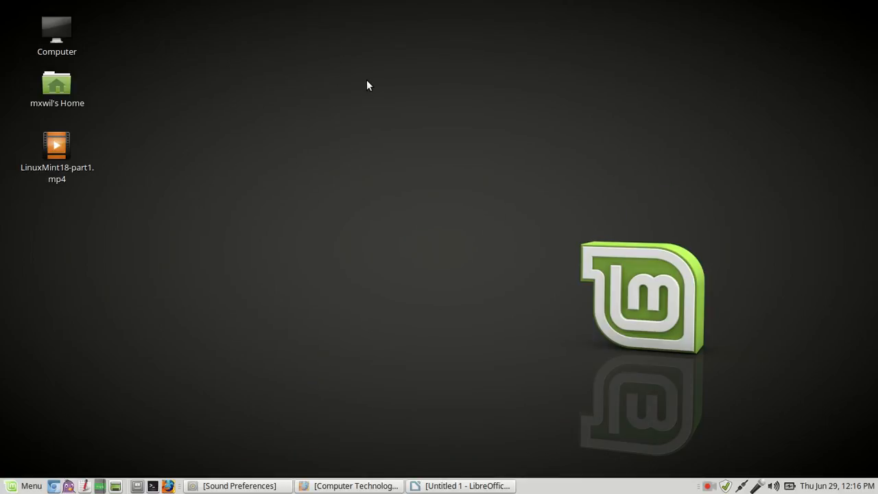
mouse_move(481, 132)
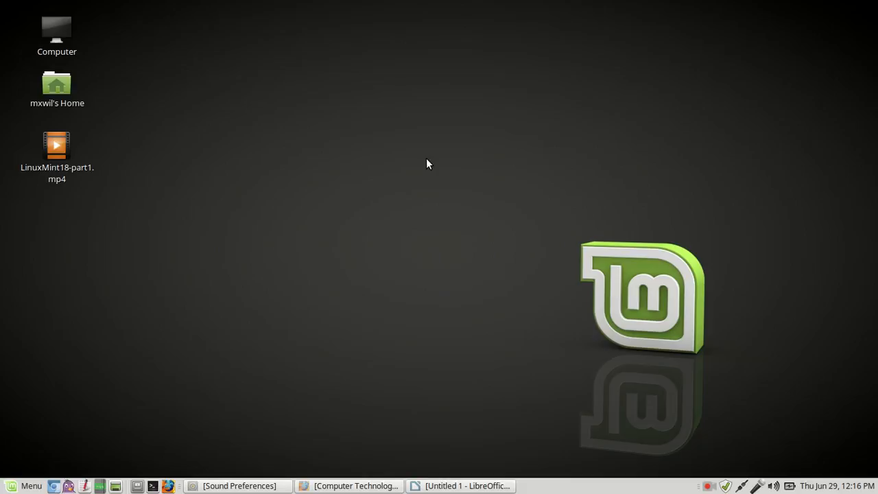
left_click_drag(428, 164, 725, 385)
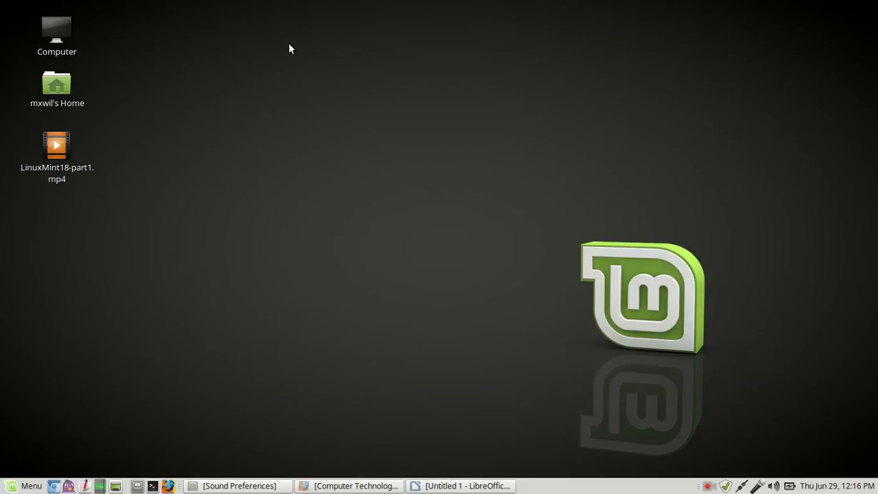
mouse_move(334, 87)
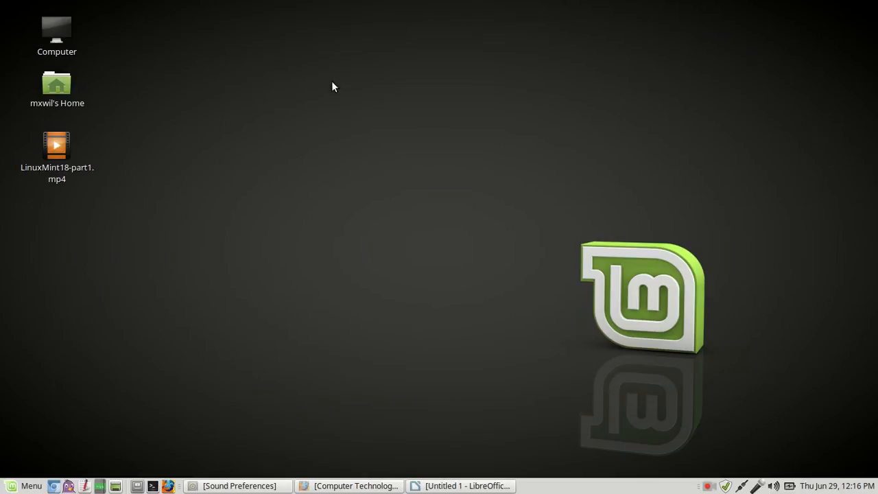
mouse_move(244, 103)
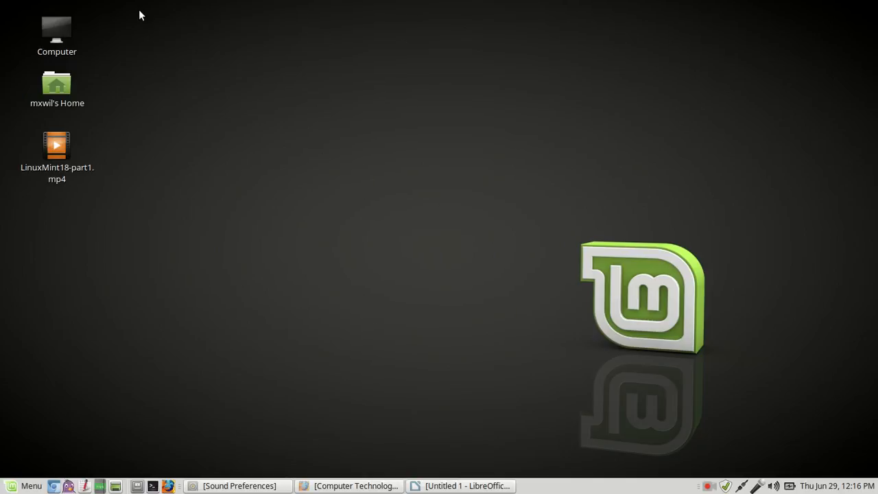
mouse_move(57, 35)
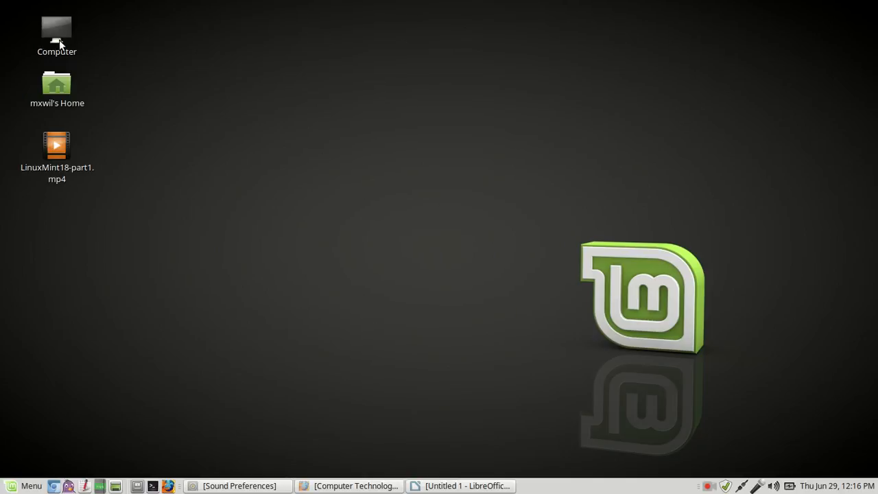
left_click(57, 154)
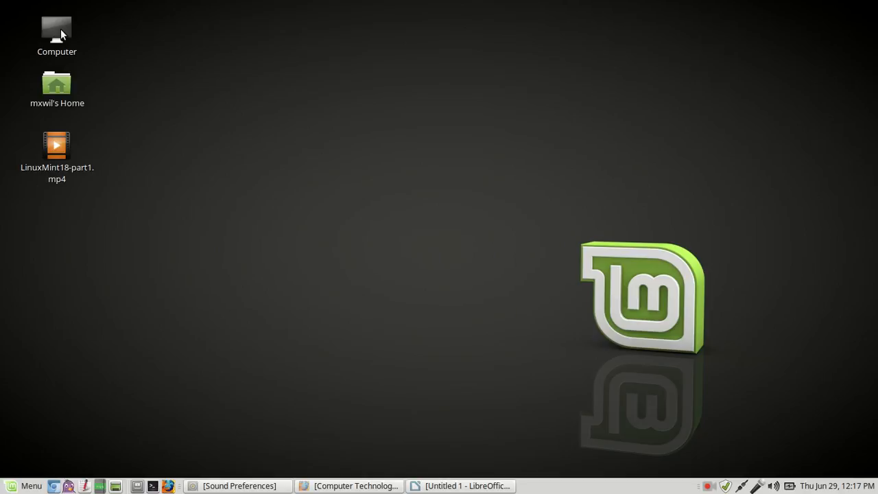
mouse_move(57, 84)
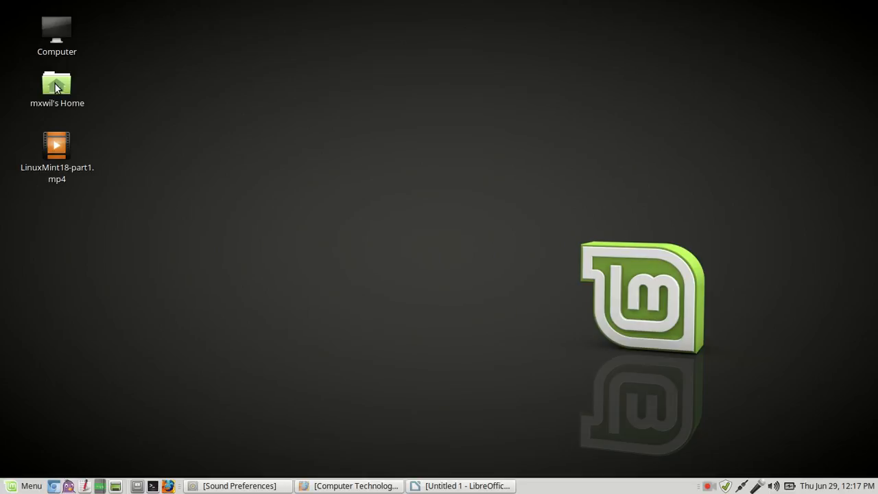
left_click(56, 86)
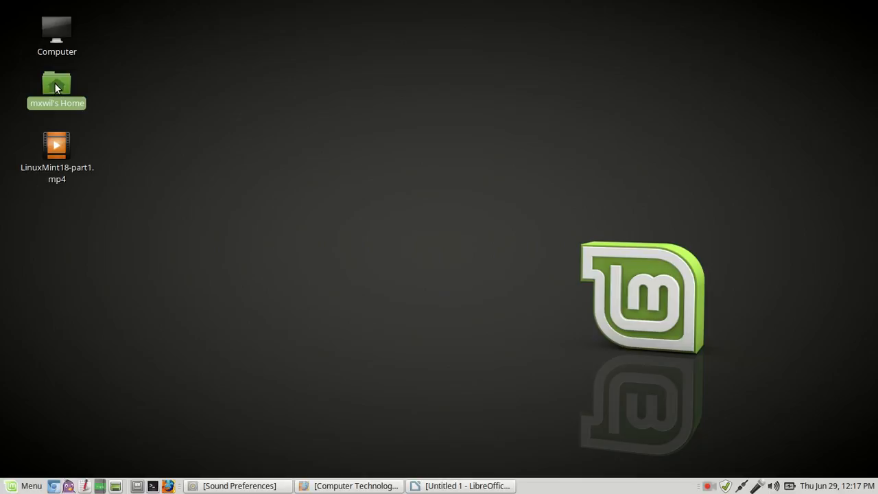
mouse_move(135, 172)
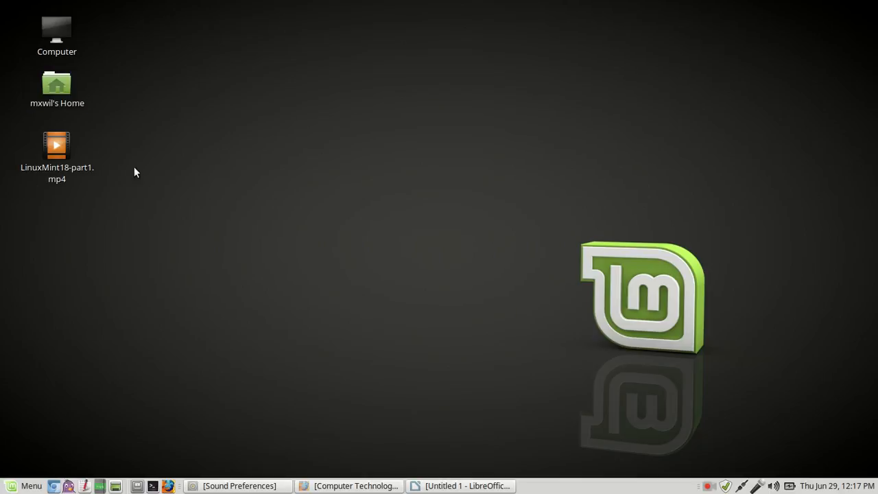
left_click(56, 154)
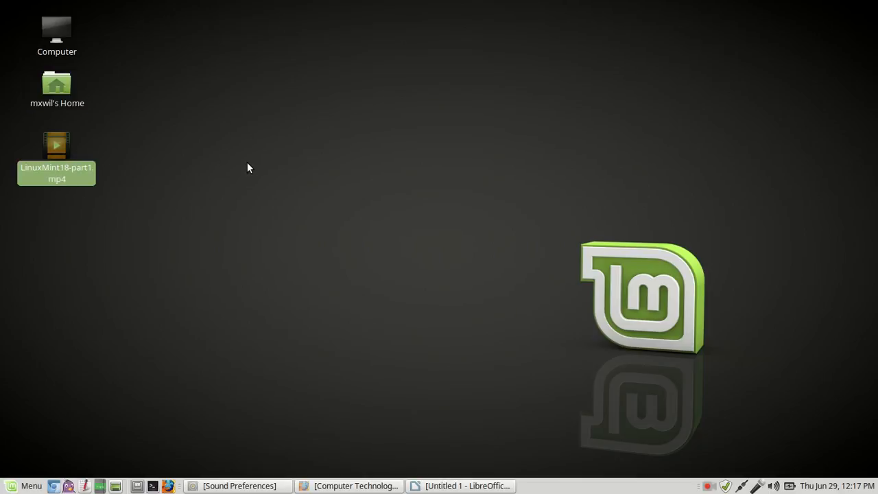
left_click(278, 126)
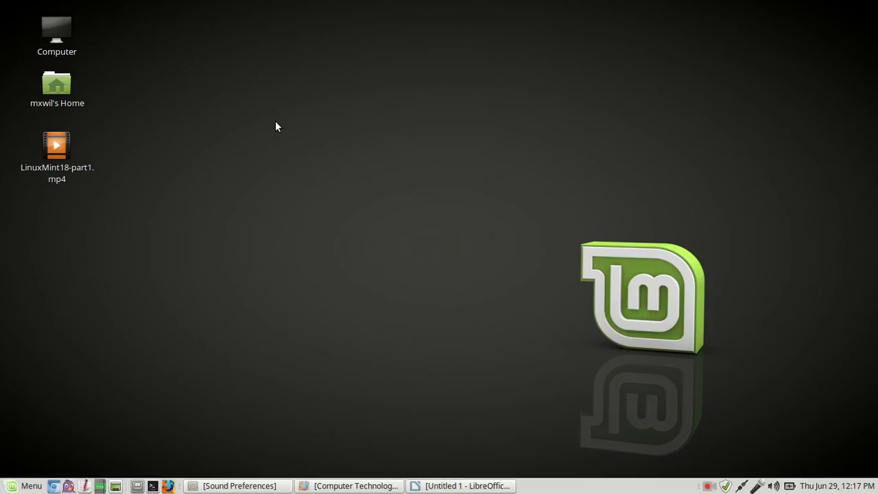
mouse_move(312, 173)
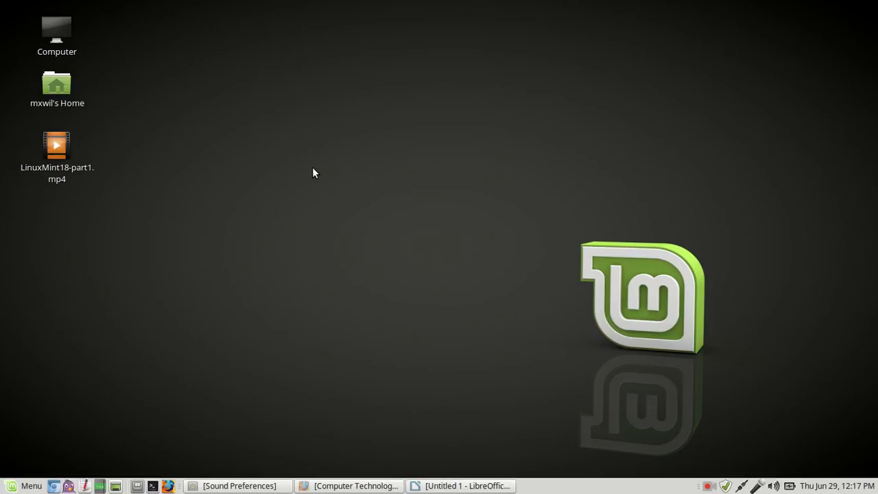
mouse_move(394, 172)
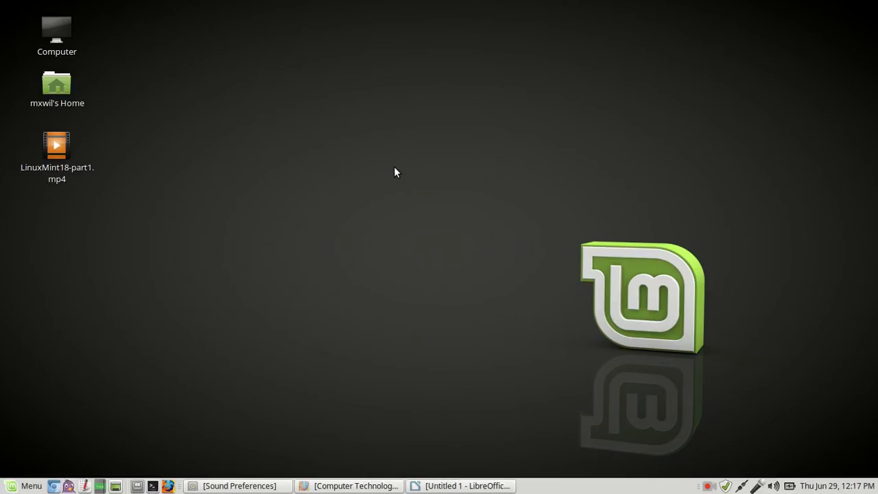
mouse_move(415, 170)
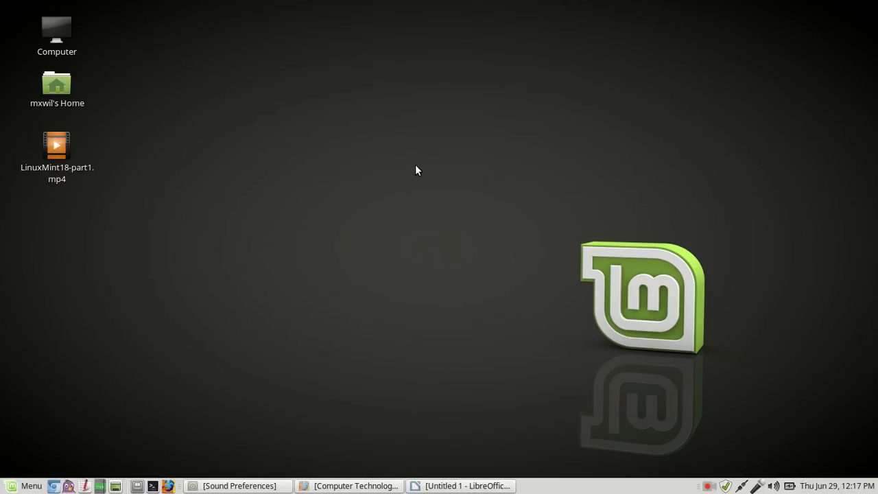
mouse_move(424, 187)
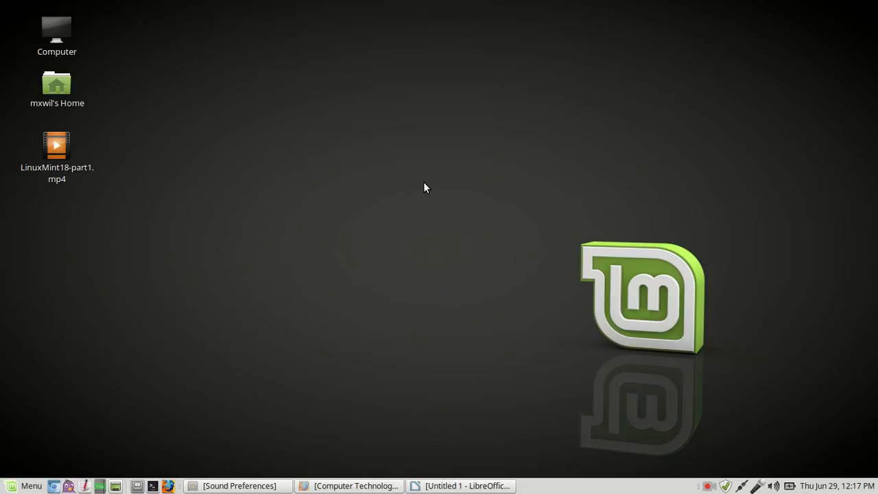
mouse_move(499, 75)
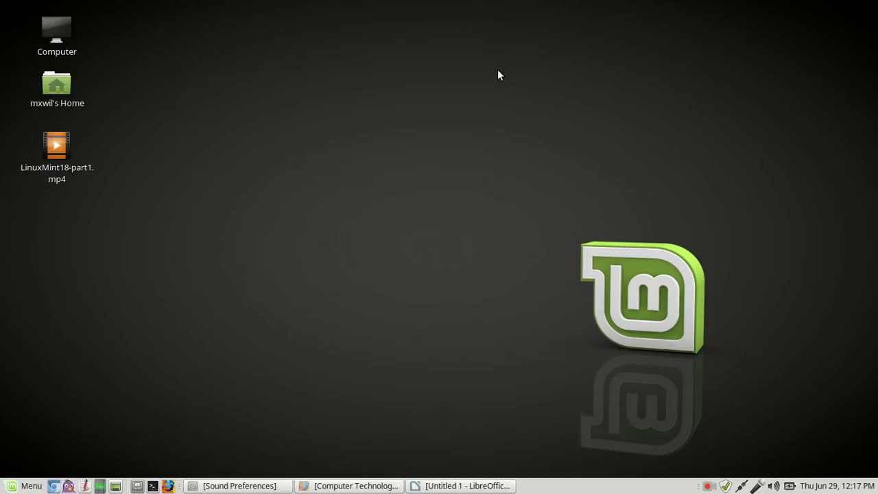
mouse_move(598, 488)
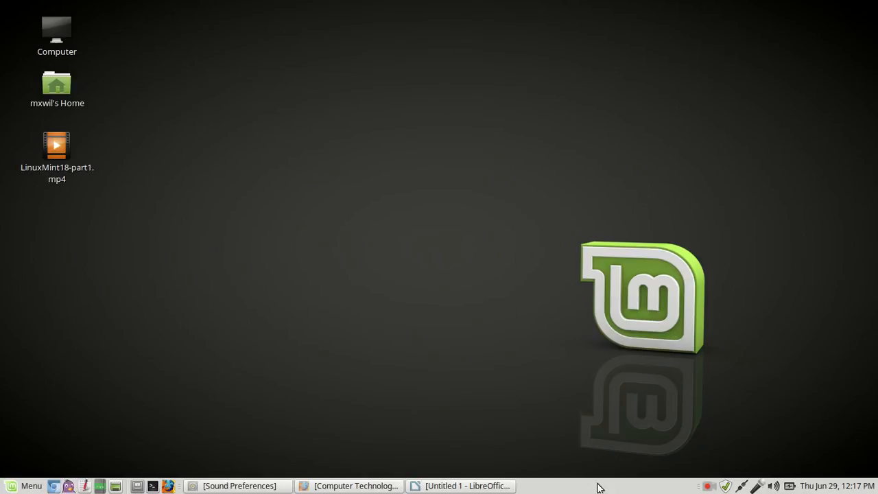
mouse_move(726, 485)
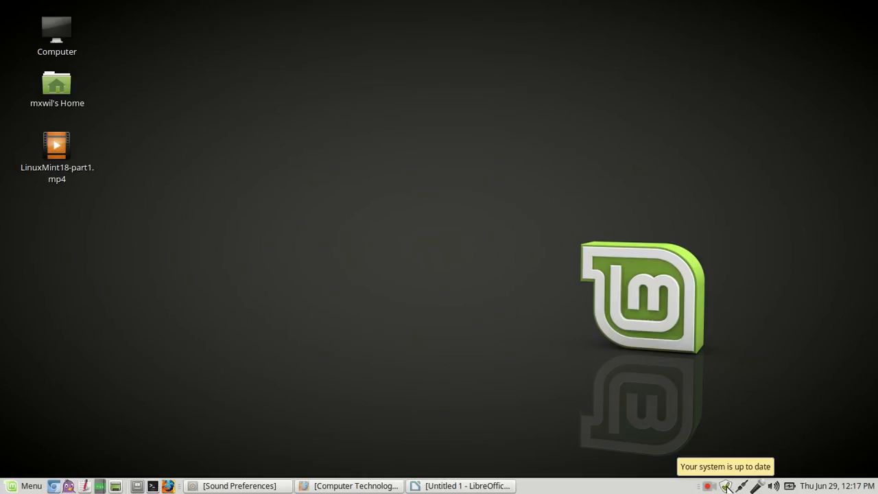
mouse_move(624, 255)
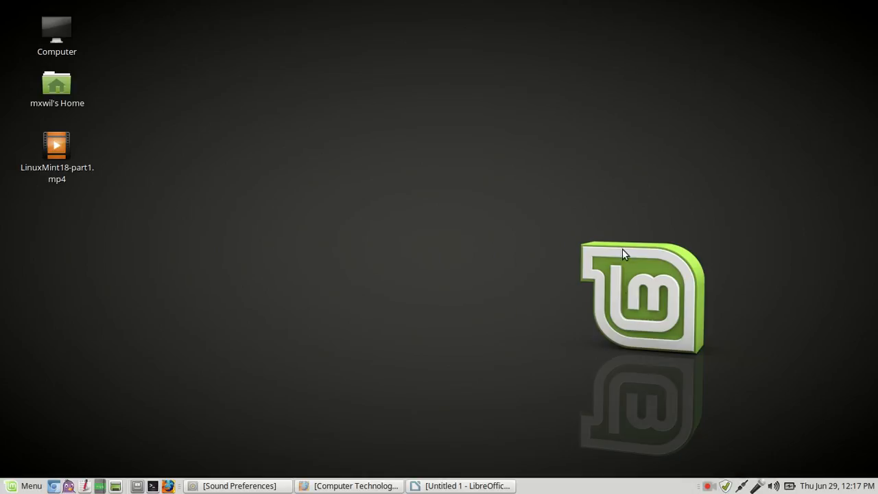
mouse_move(306, 319)
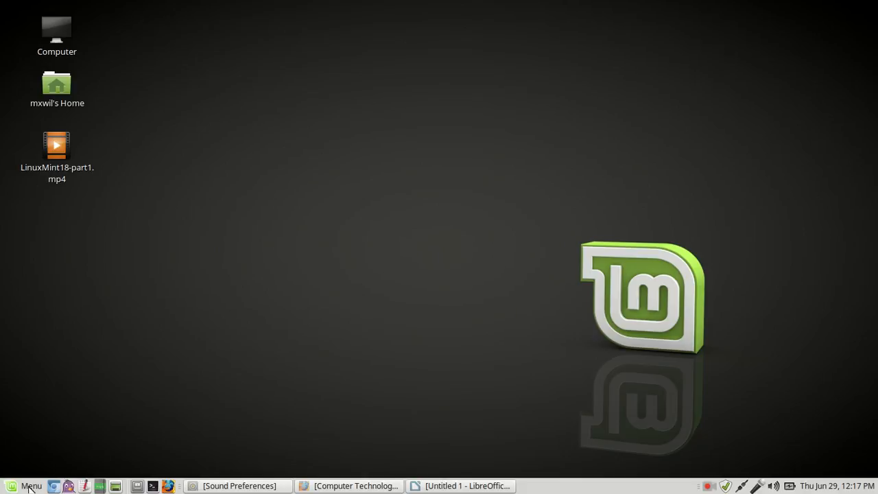
- Launch Control Center from the System section of the applications menu
left_click(27, 485)
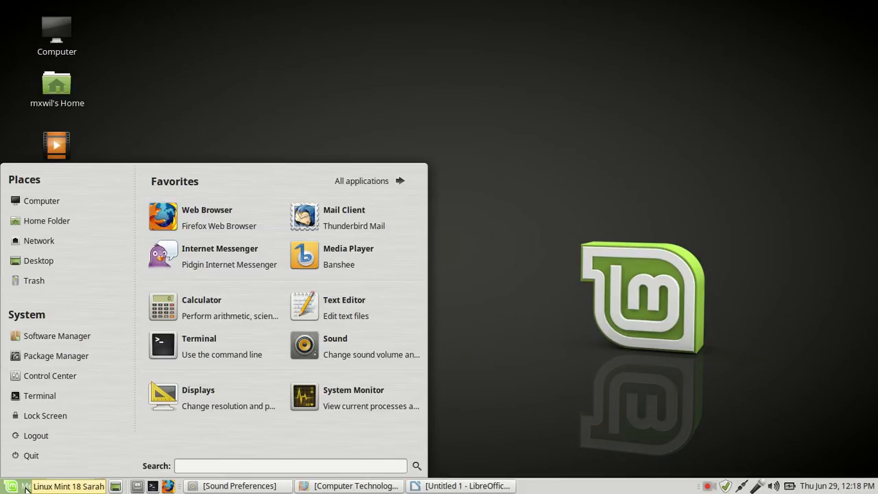
mouse_move(39, 395)
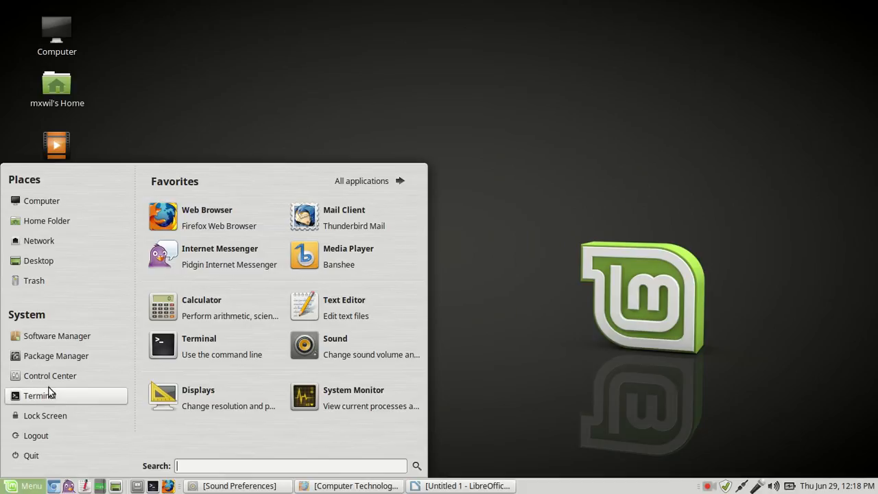
mouse_move(65, 375)
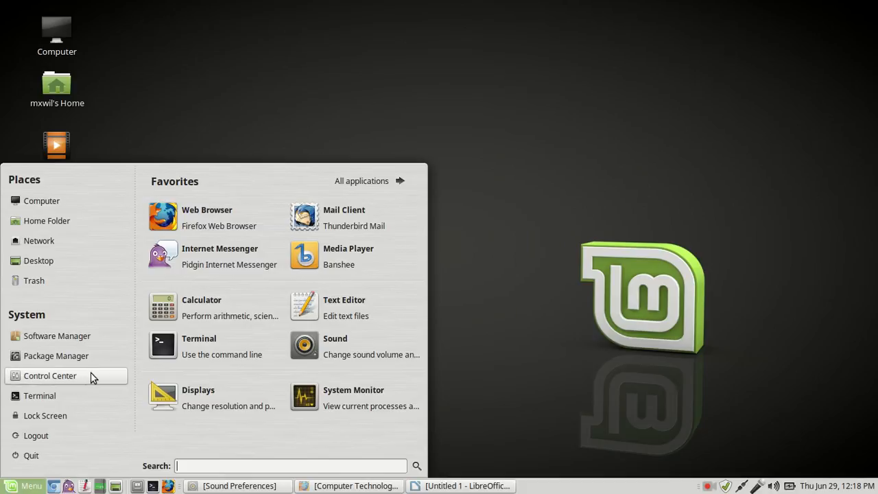
mouse_move(66, 375)
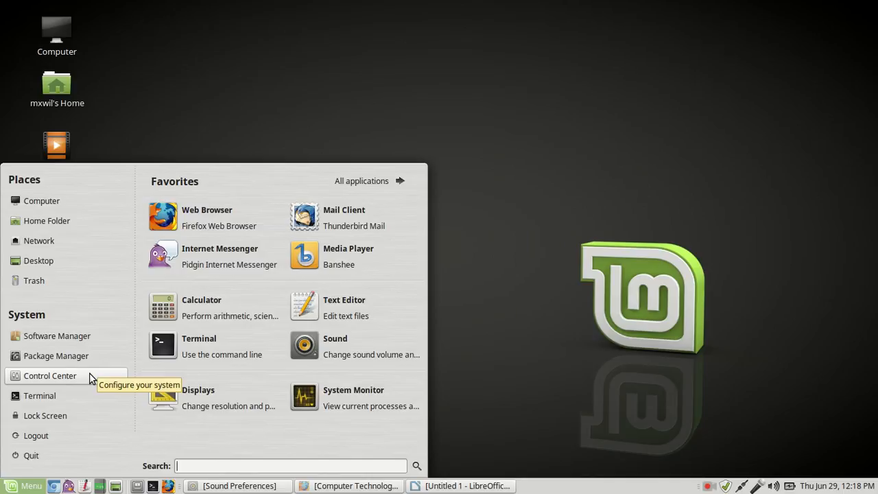
left_click(50, 375)
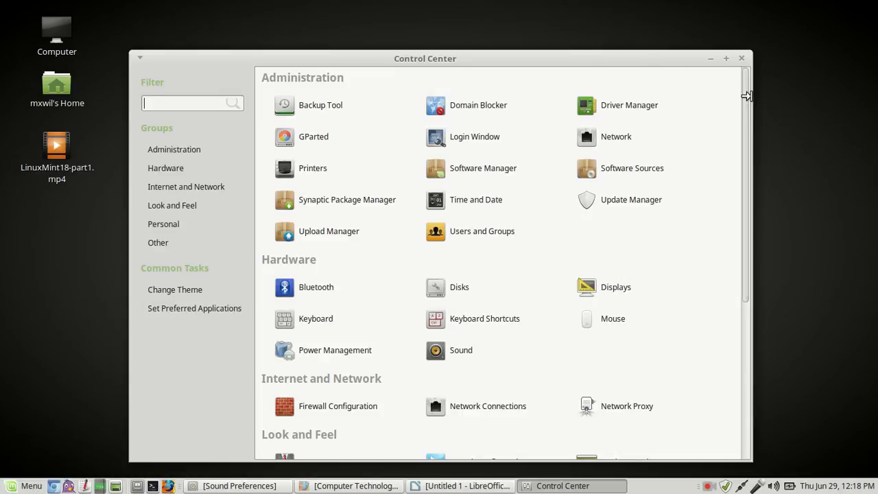
scroll("down", 3)
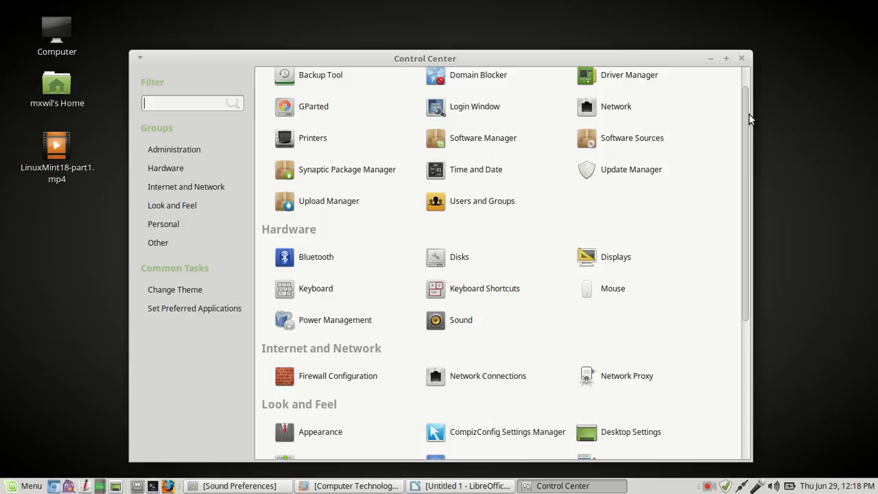
scroll("down", 3)
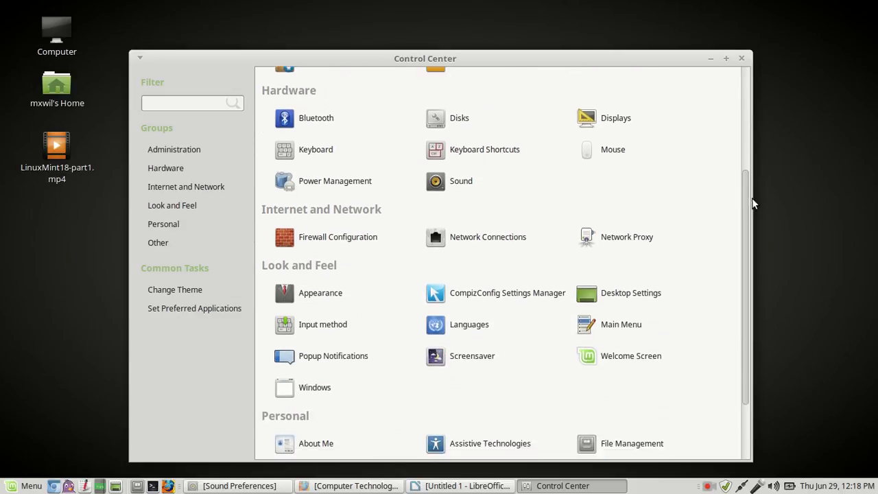
scroll("down", 3)
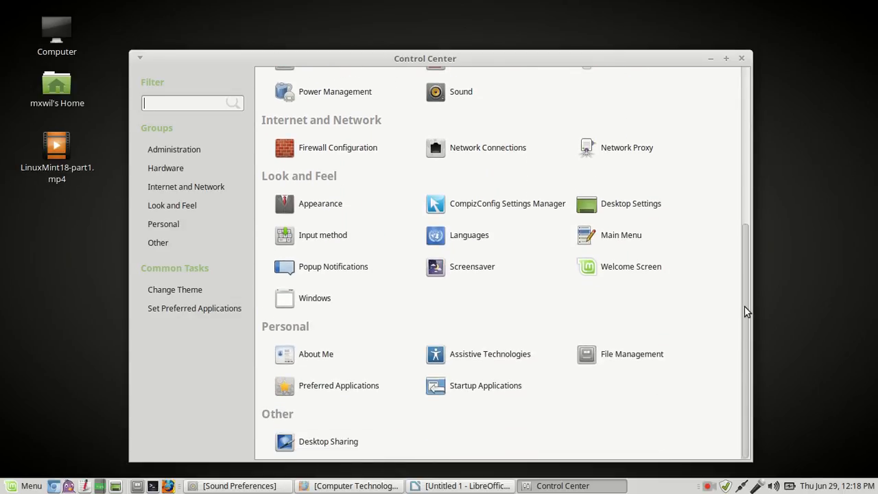
scroll("up", 3)
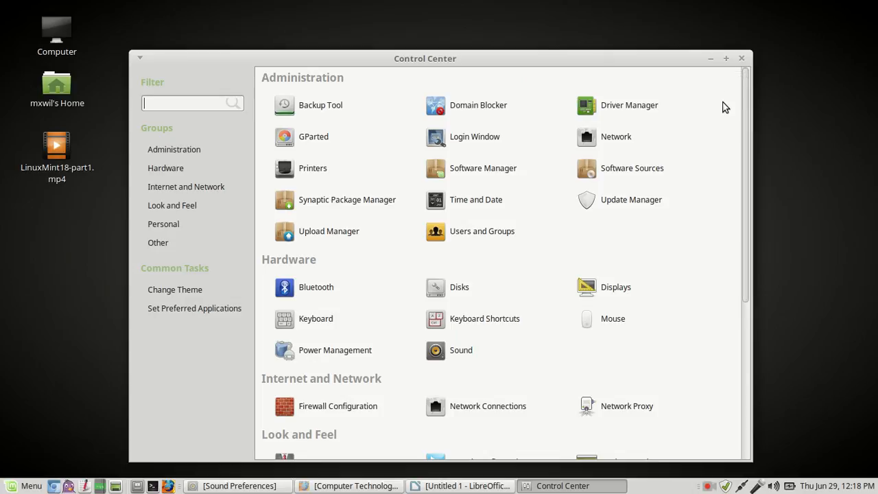
mouse_move(720, 113)
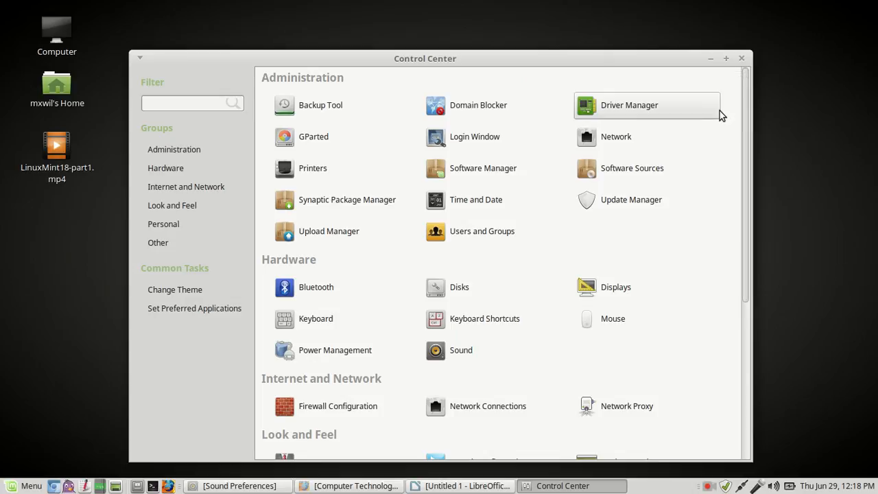
mouse_move(747, 156)
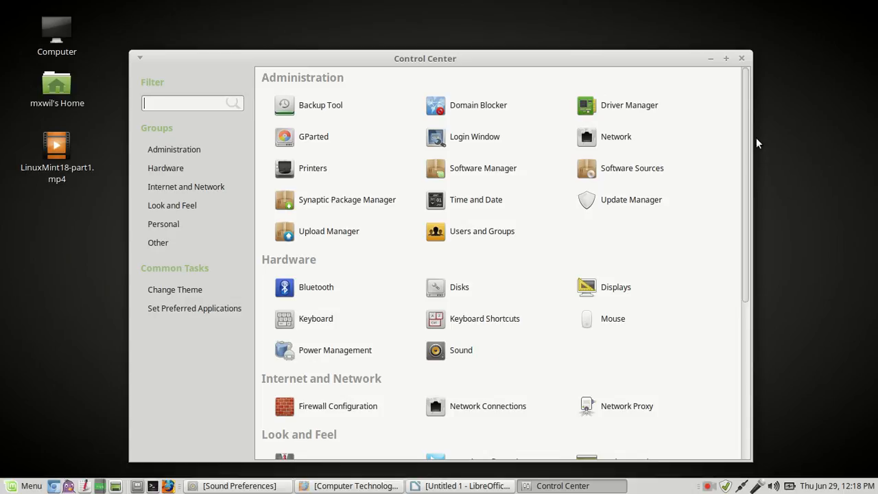
scroll("down", 3)
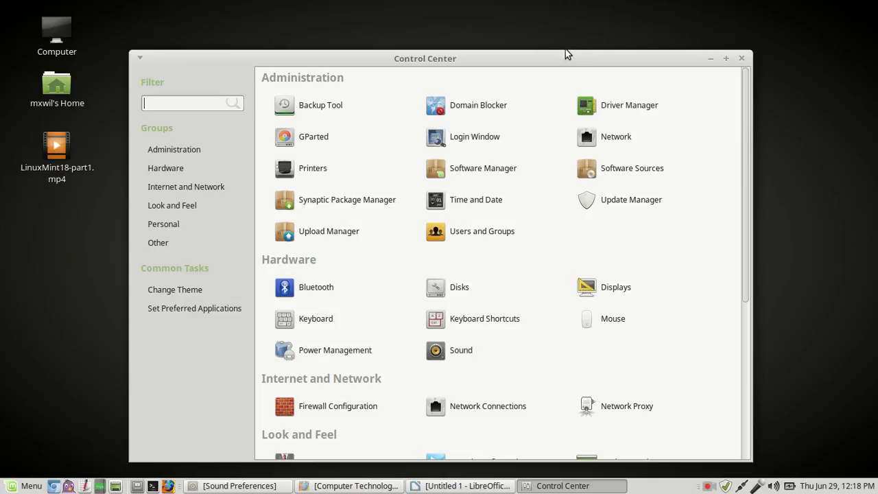
mouse_move(542, 66)
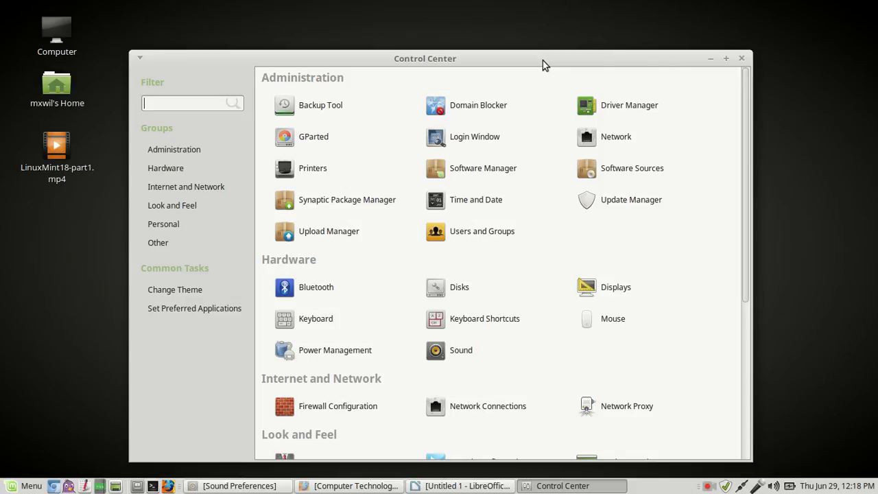
mouse_move(615, 137)
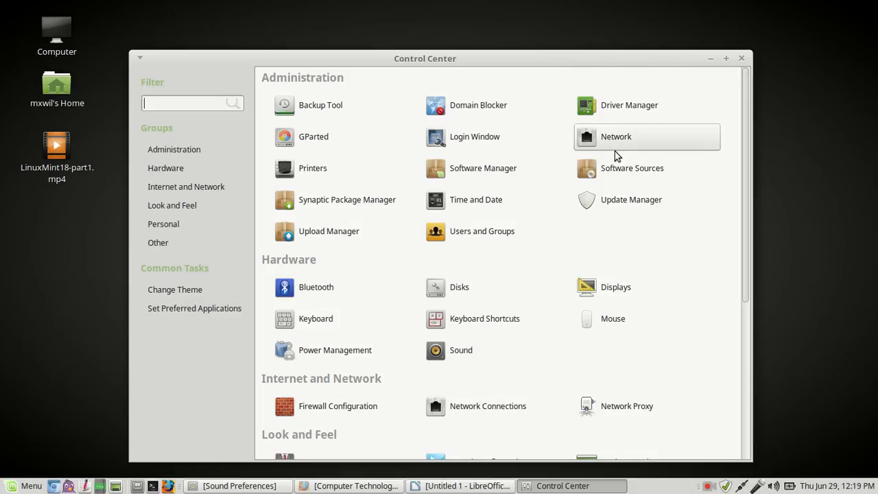
mouse_move(683, 173)
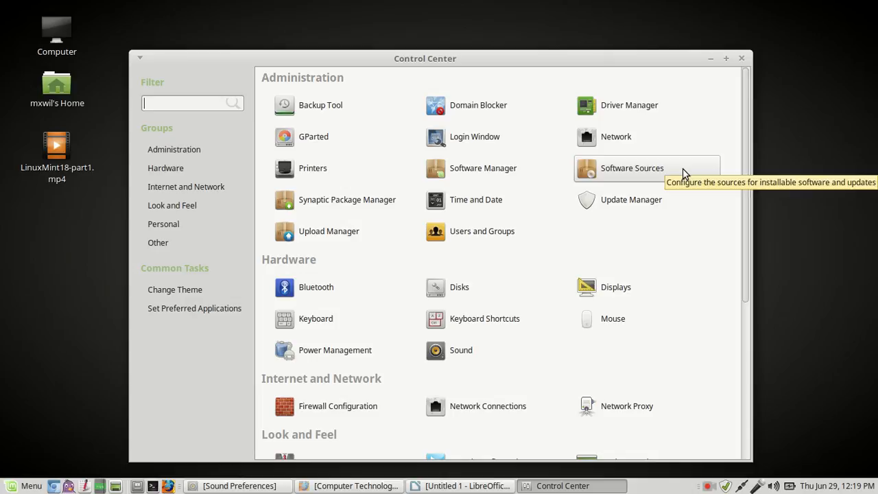
- Start Software Sources from Administration and confirm the administrator password
left_click(631, 168)
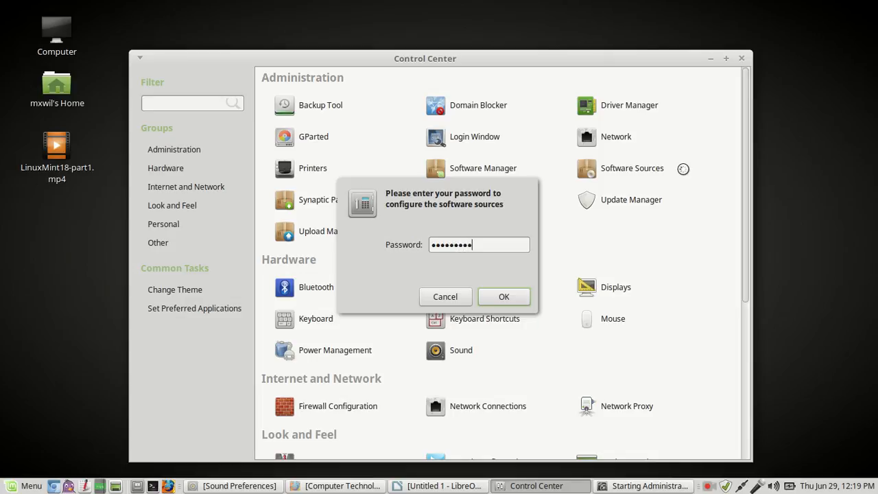
left_click(503, 296)
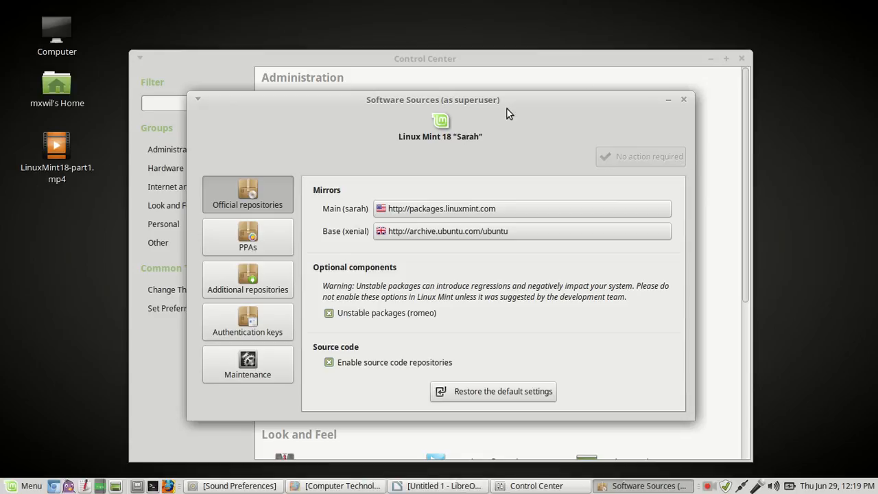
mouse_move(432, 144)
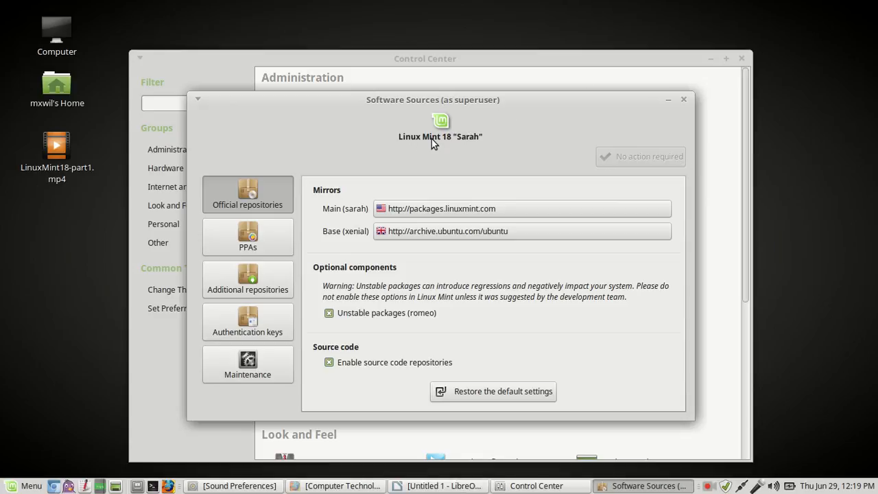
mouse_move(534, 131)
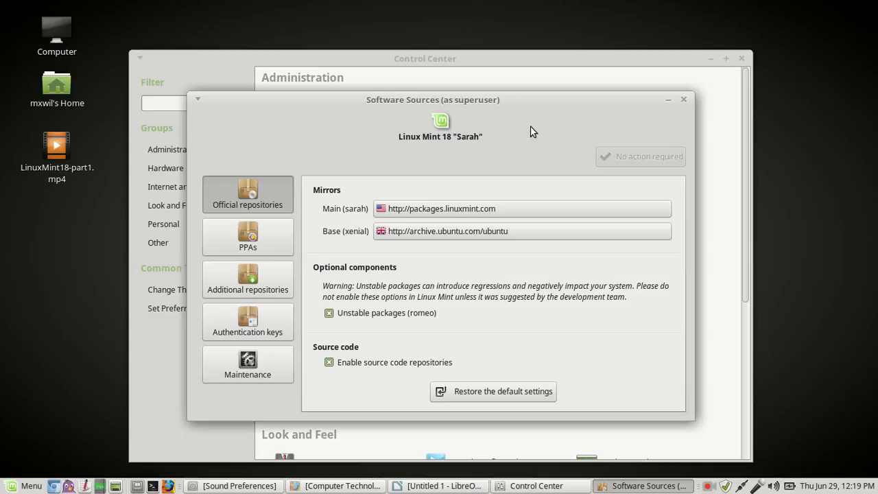
mouse_move(446, 138)
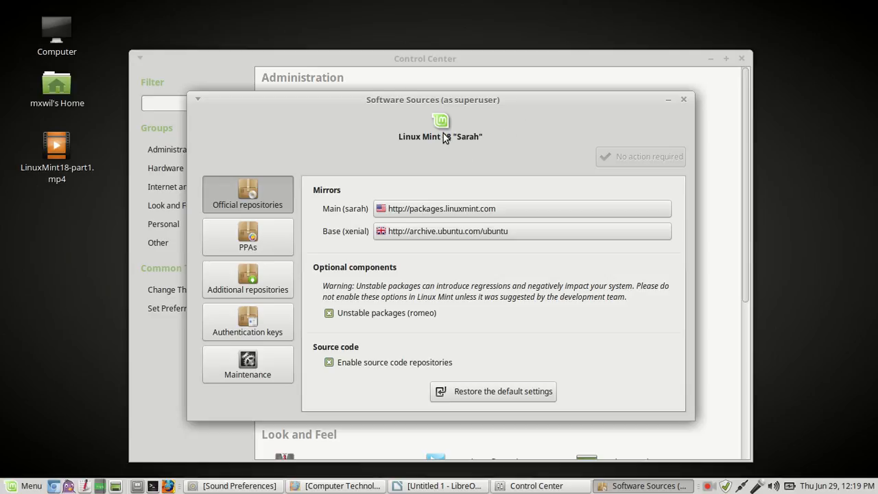
mouse_move(480, 152)
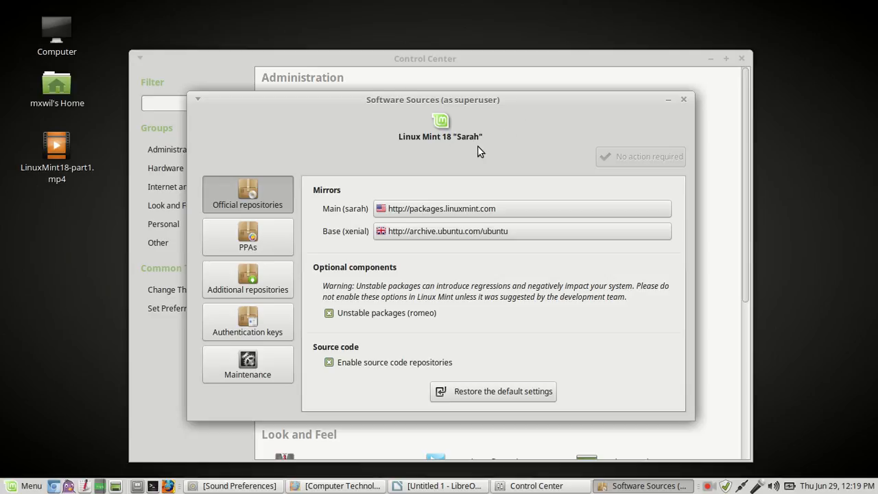
mouse_move(492, 133)
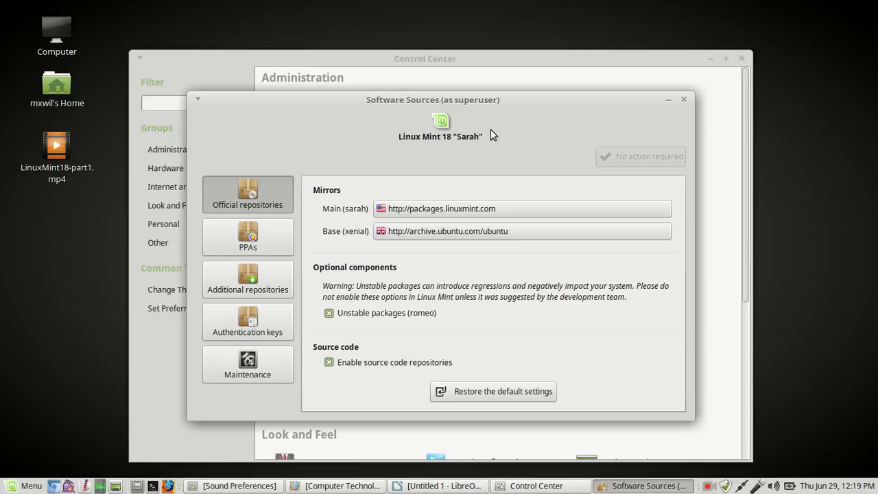
mouse_move(554, 132)
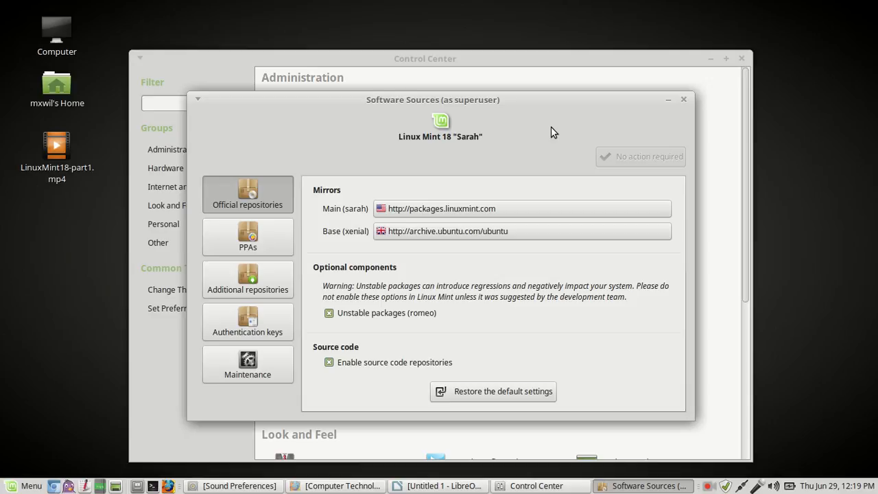
mouse_move(439, 95)
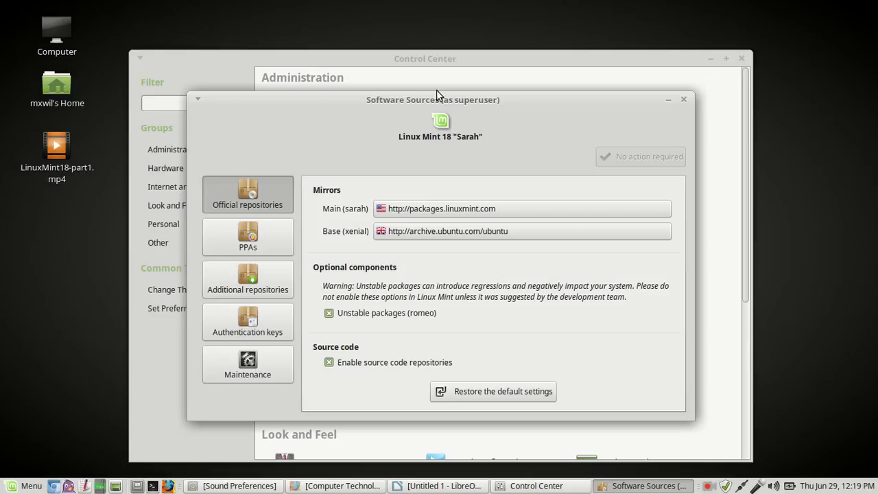
- Move the Software Sources window higher on screen
left_click_drag(433, 99, 427, 62)
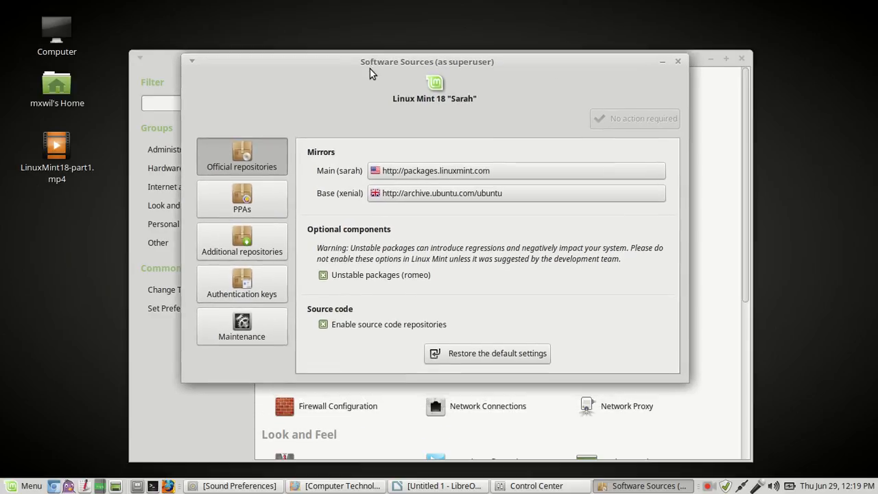
mouse_move(594, 93)
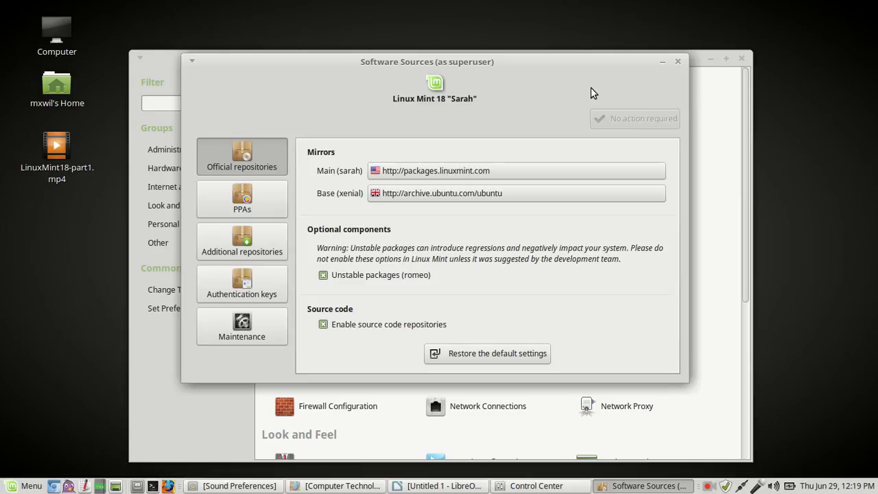
mouse_move(320, 160)
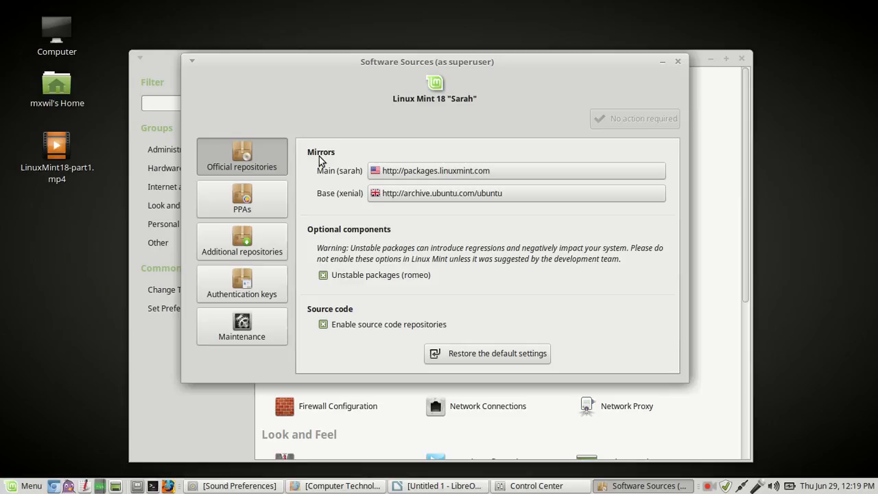
mouse_move(321, 159)
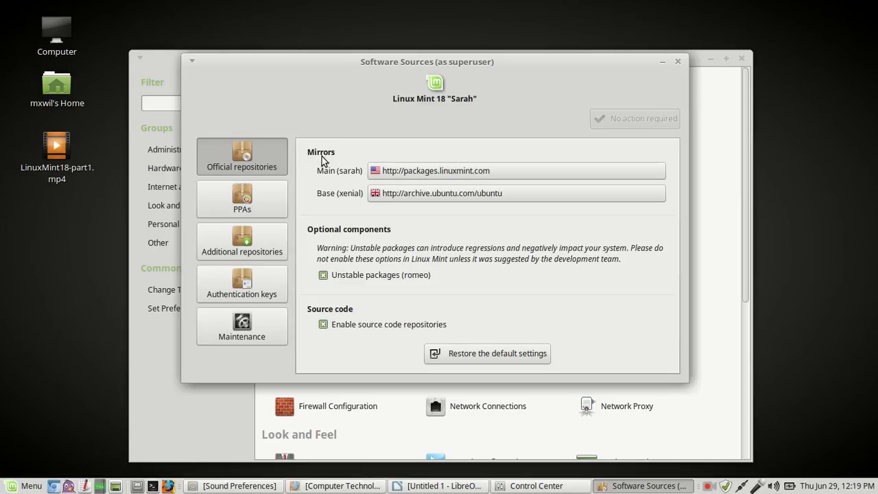
mouse_move(354, 185)
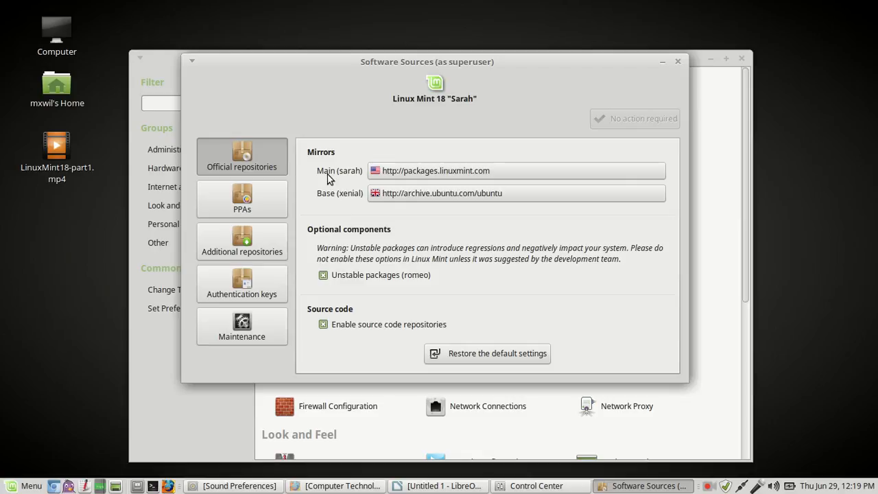
mouse_move(351, 173)
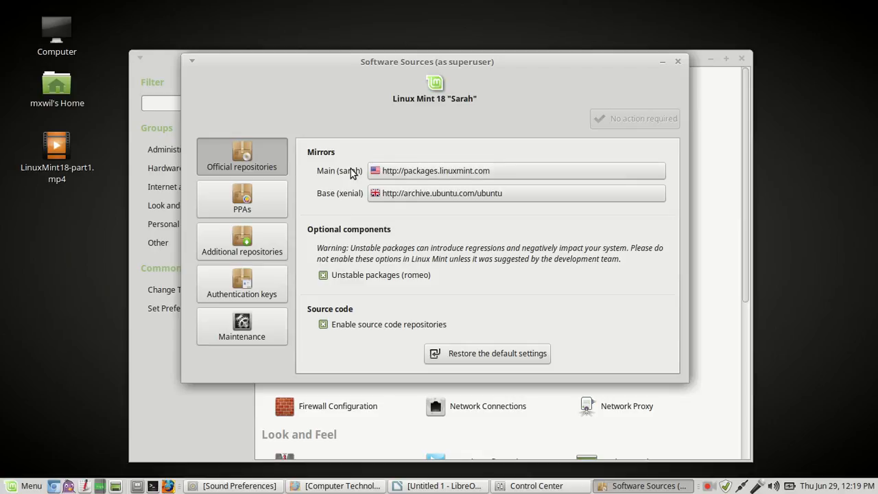
mouse_move(405, 191)
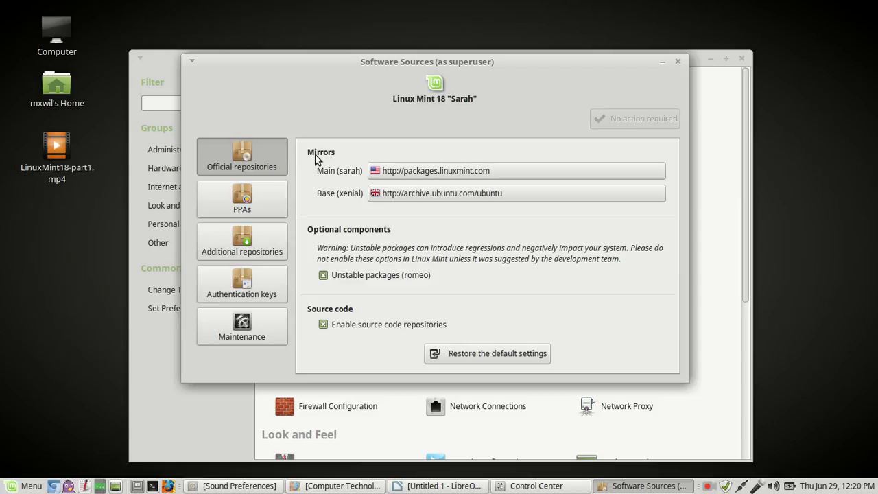
mouse_move(351, 189)
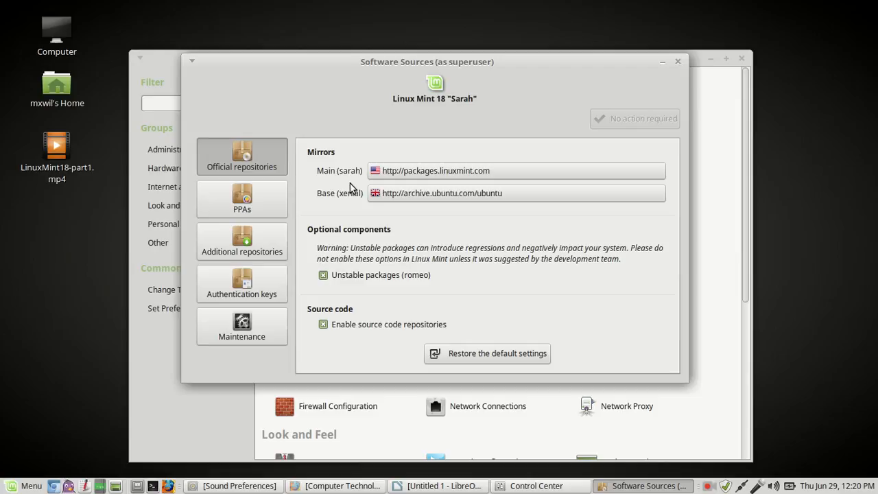
mouse_move(397, 233)
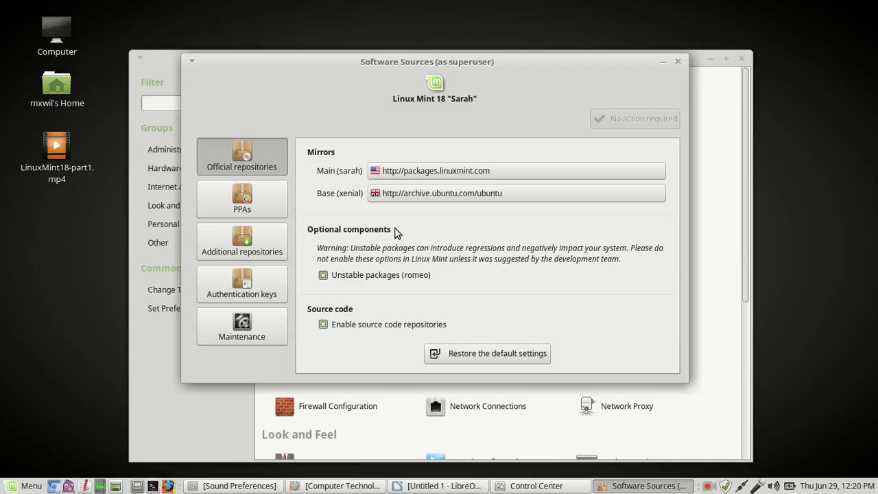
mouse_move(406, 278)
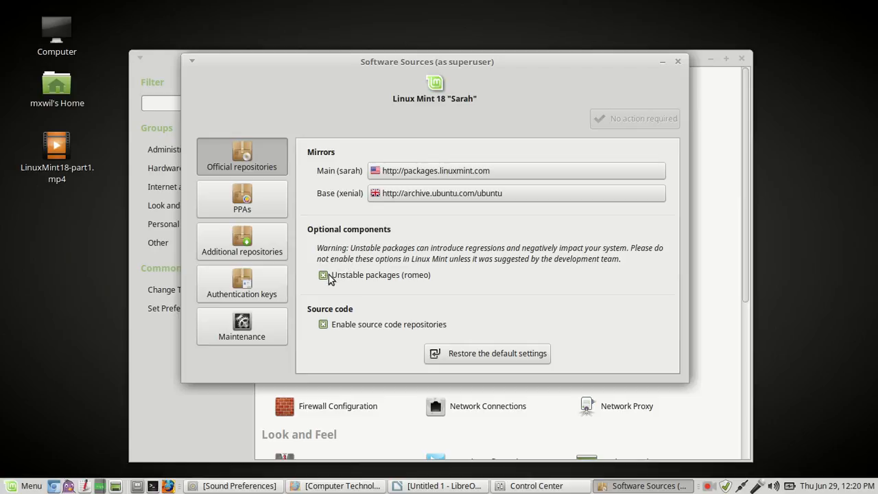
left_click(323, 274)
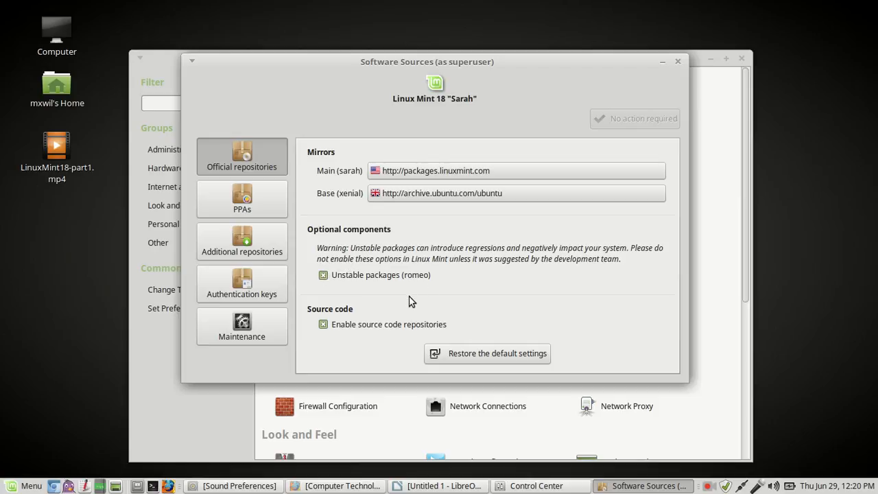
mouse_move(378, 187)
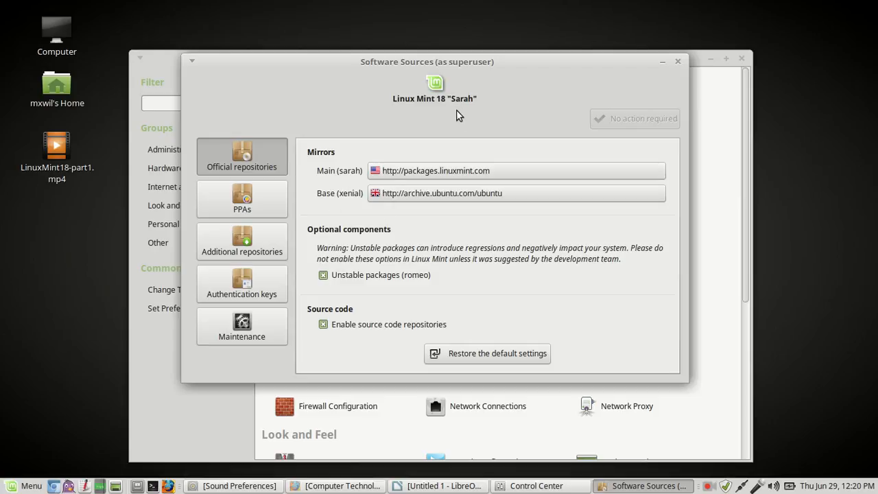
mouse_move(449, 110)
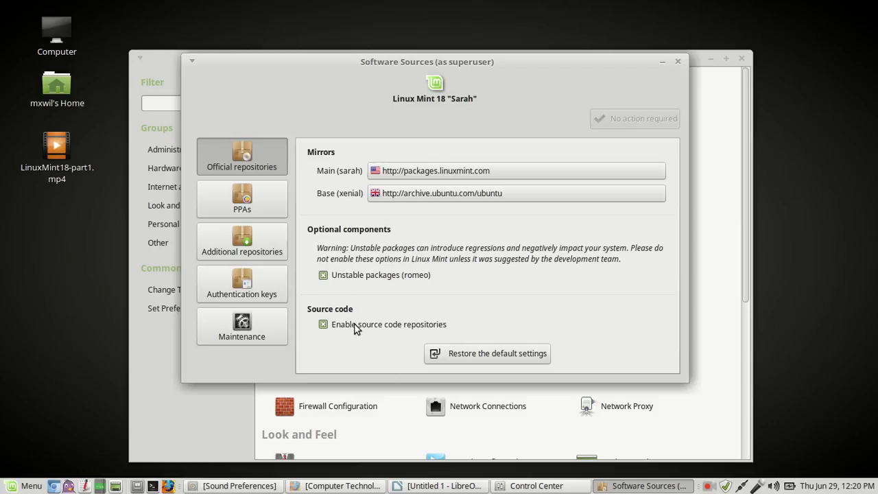
mouse_move(471, 302)
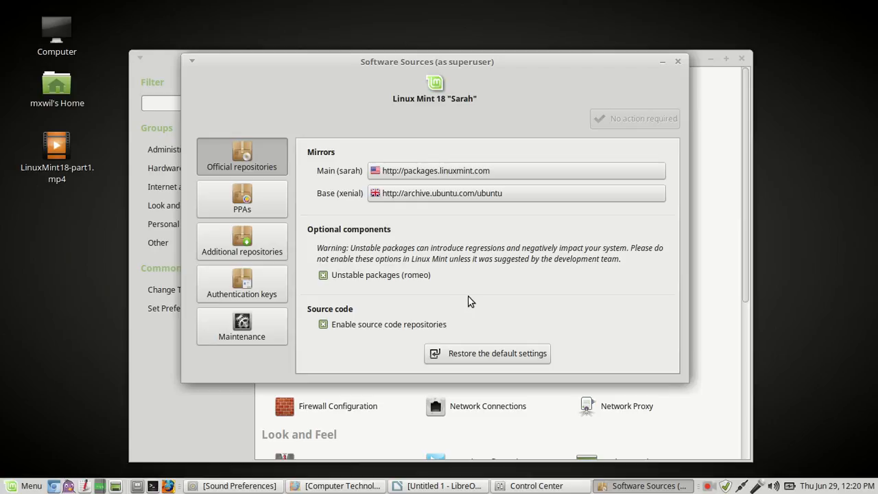
mouse_move(460, 311)
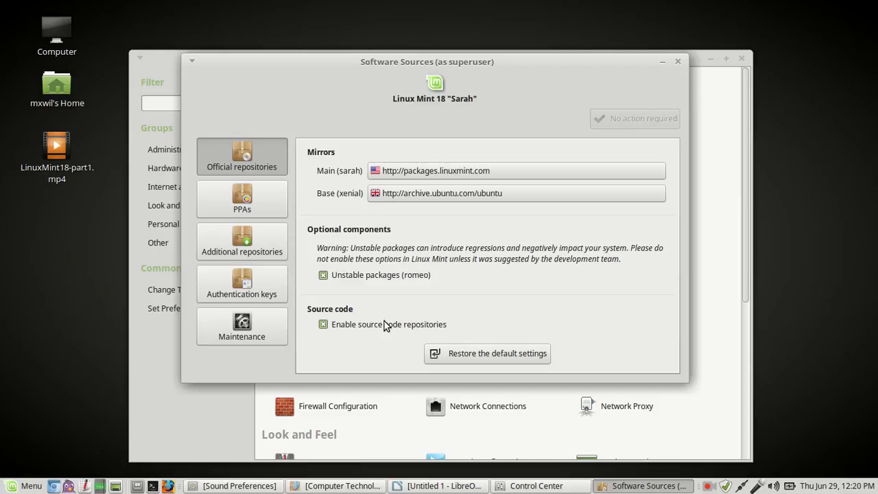
mouse_move(533, 110)
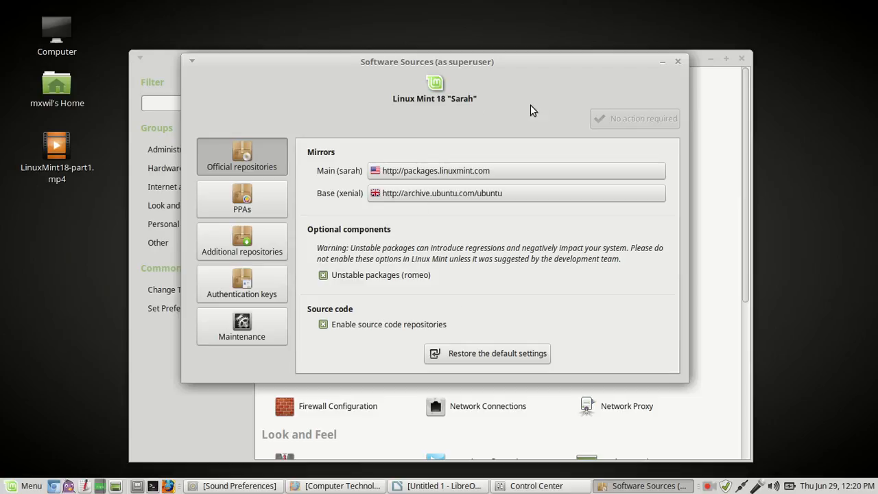
mouse_move(655, 131)
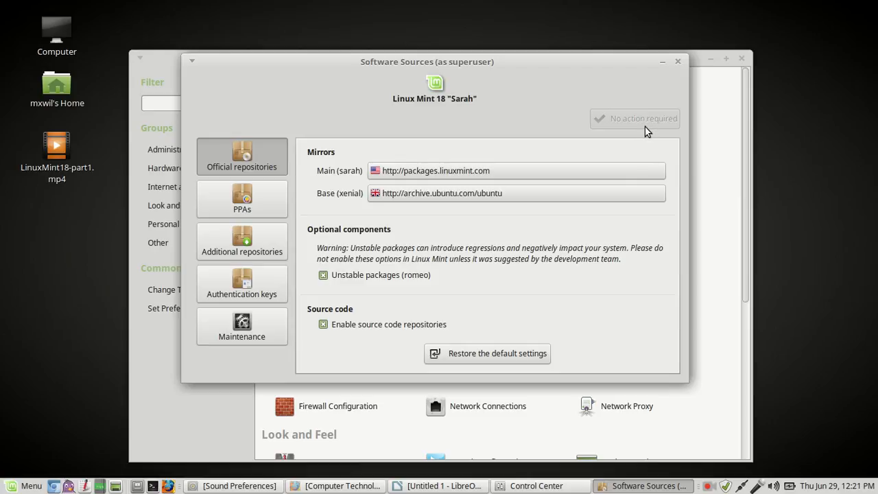
mouse_move(636, 129)
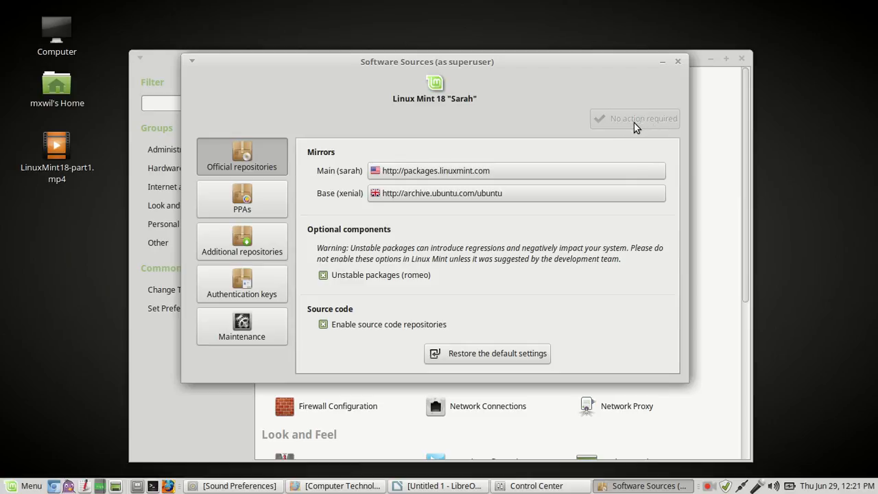
mouse_move(643, 122)
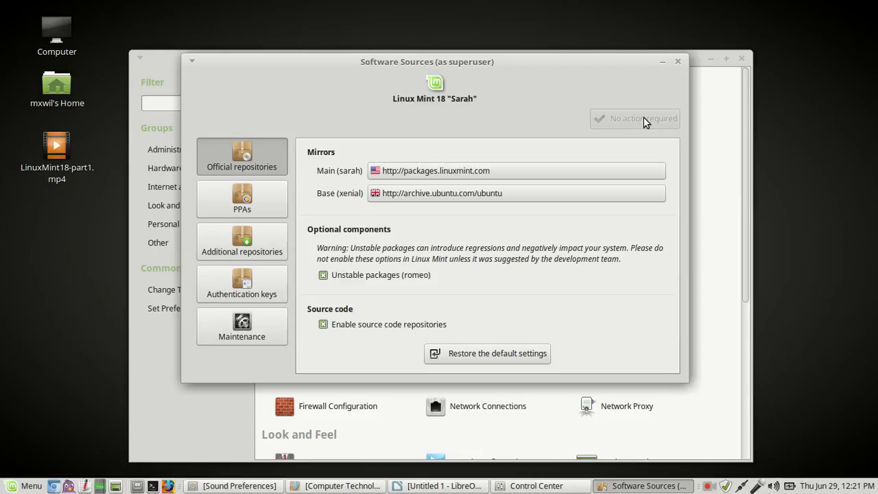
mouse_move(530, 128)
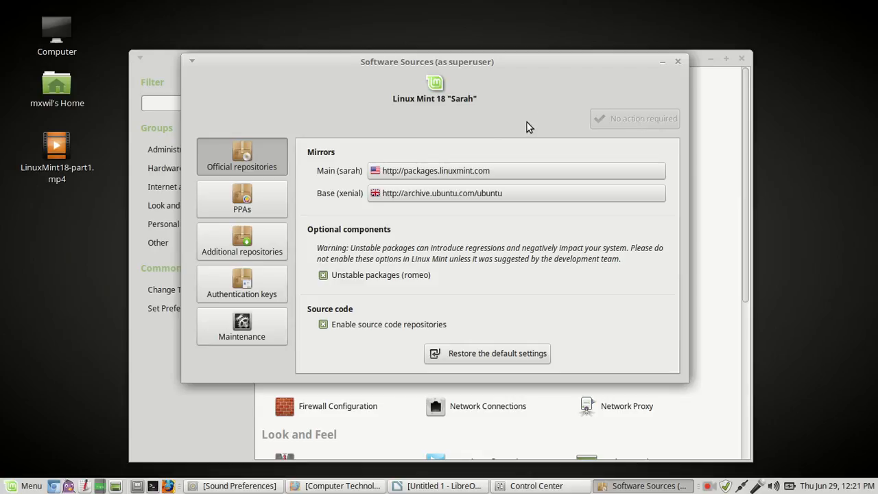
mouse_move(475, 245)
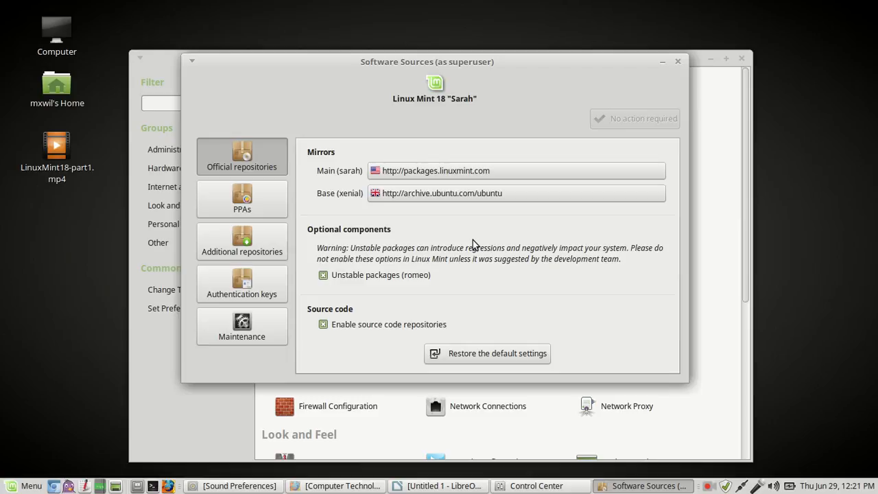
mouse_move(362, 273)
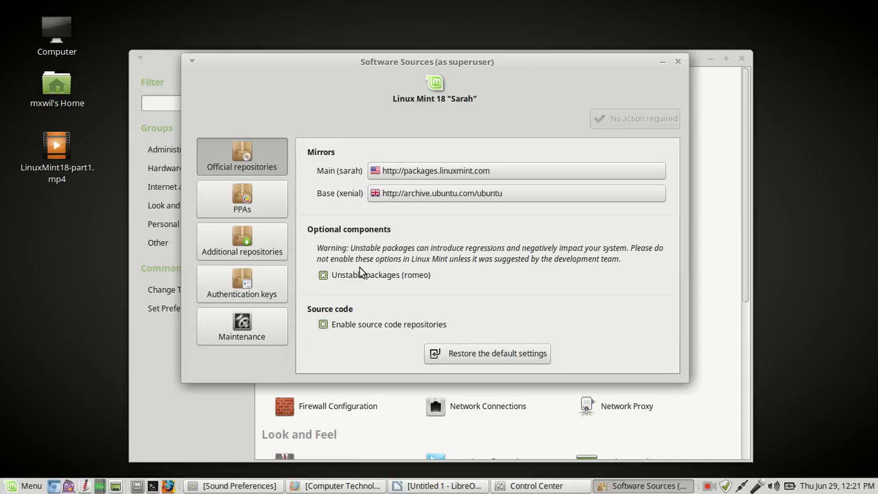
mouse_move(343, 172)
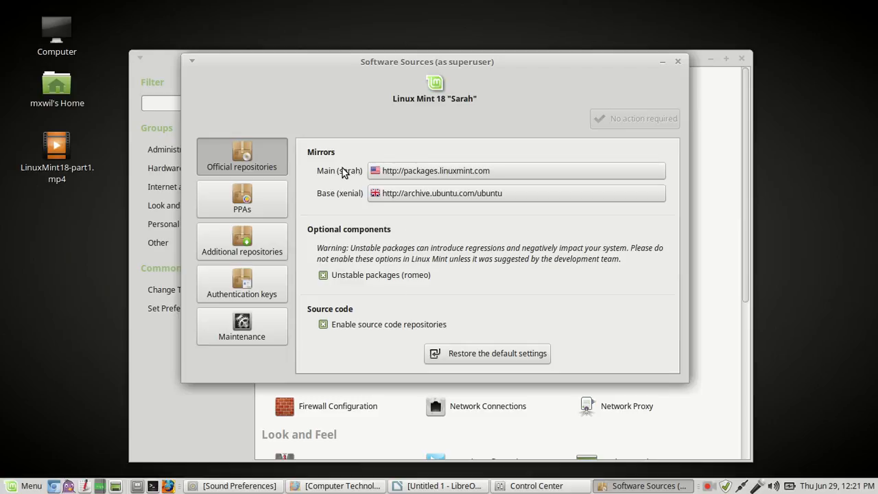
mouse_move(328, 183)
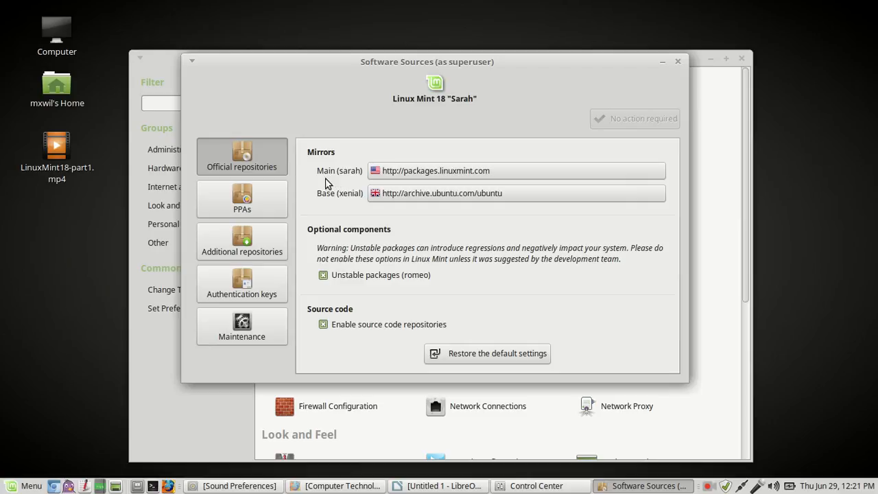
mouse_move(323, 212)
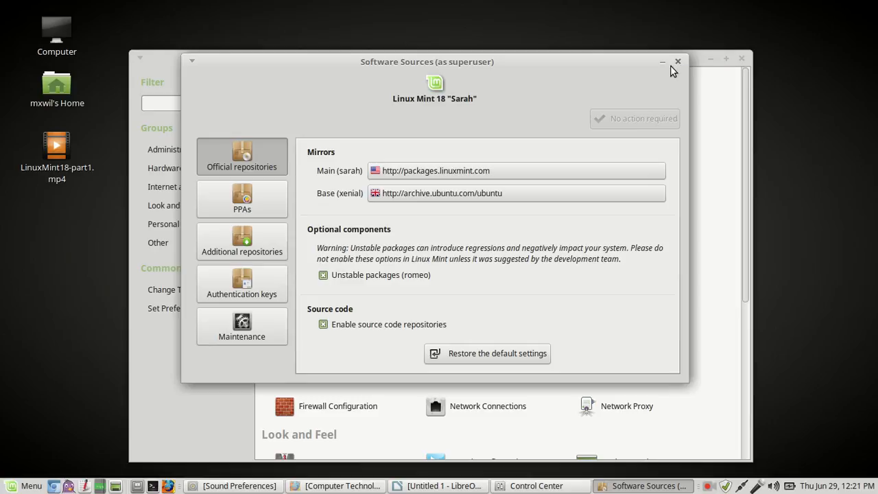
- Close the Software Sources window, returning to Control Center
left_click(677, 62)
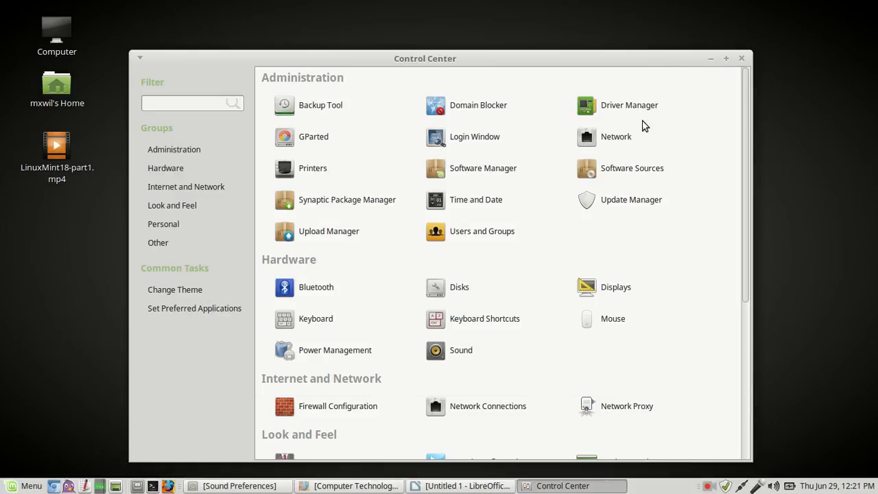
mouse_move(399, 224)
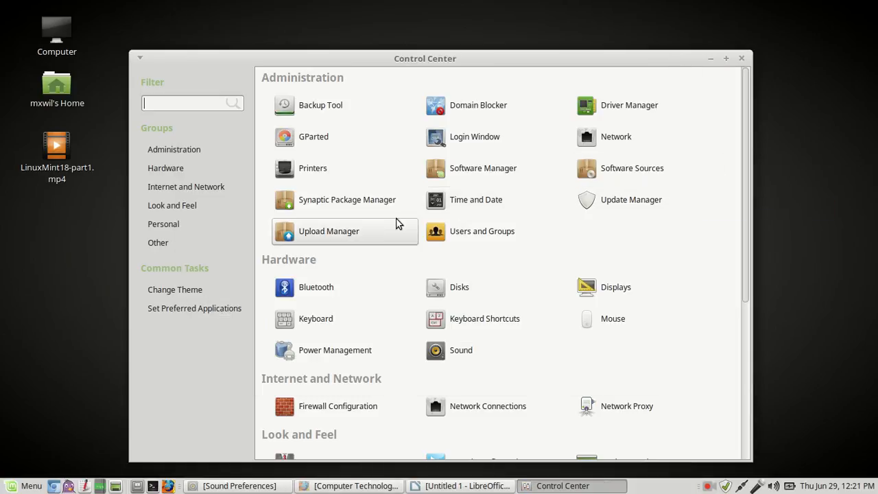
mouse_move(333, 245)
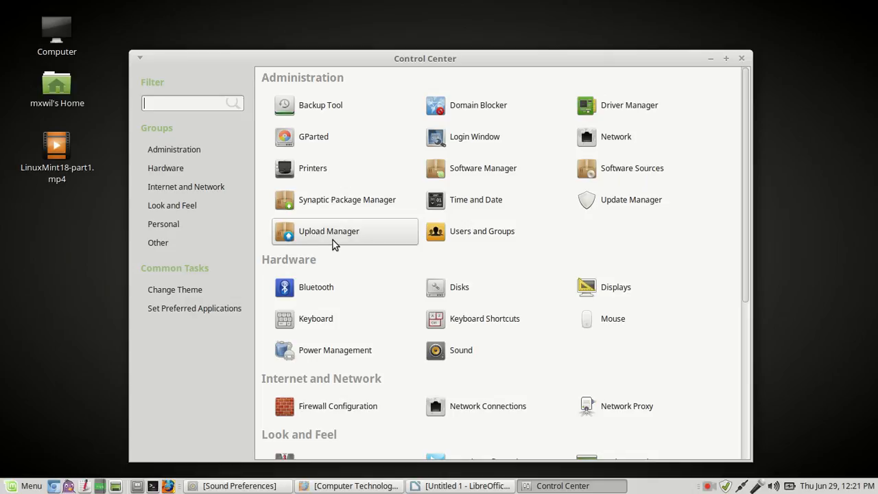
mouse_move(578, 219)
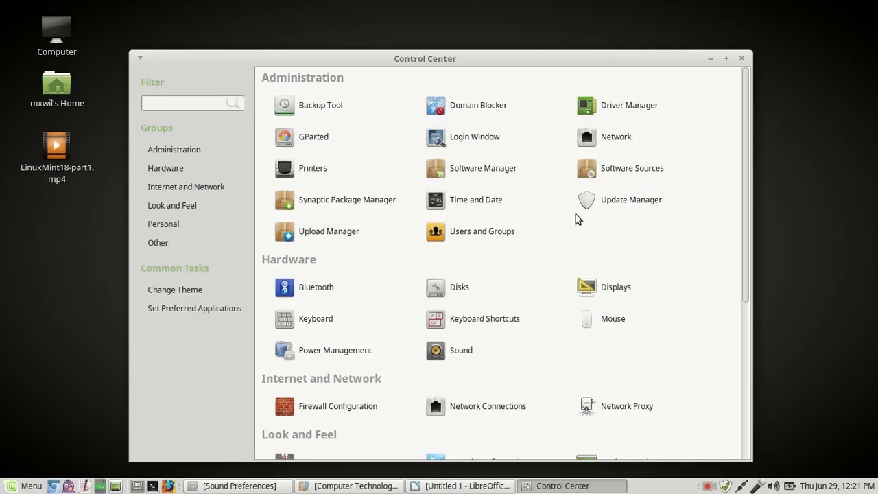
mouse_move(630, 200)
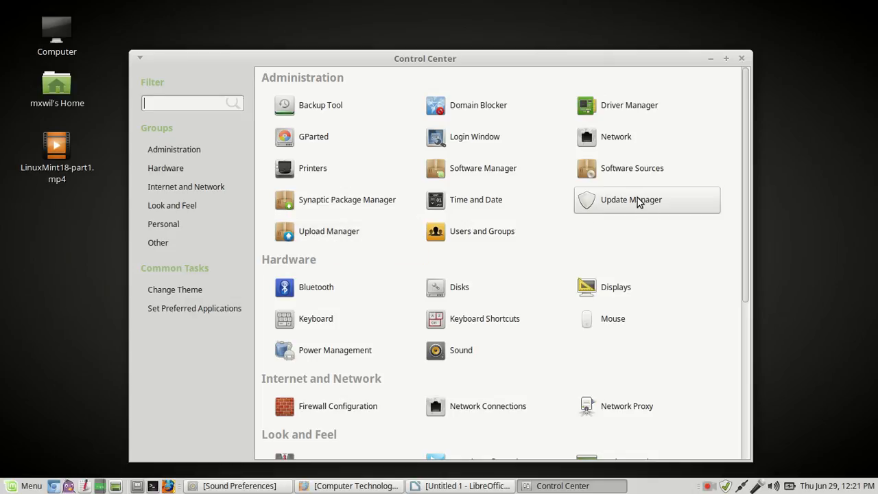
mouse_move(638, 206)
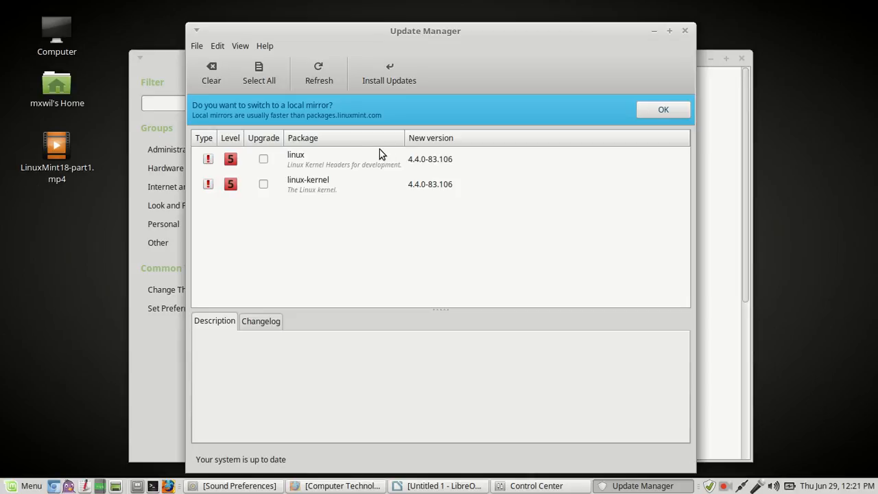
mouse_move(293, 163)
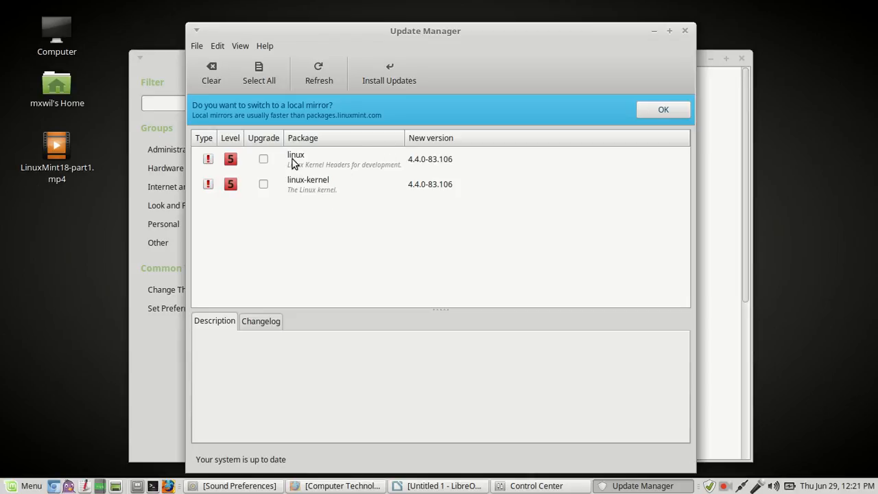
- Read the descriptions of the linux and linux-kernel 4.4.0-83.106 updates
left_click(295, 158)
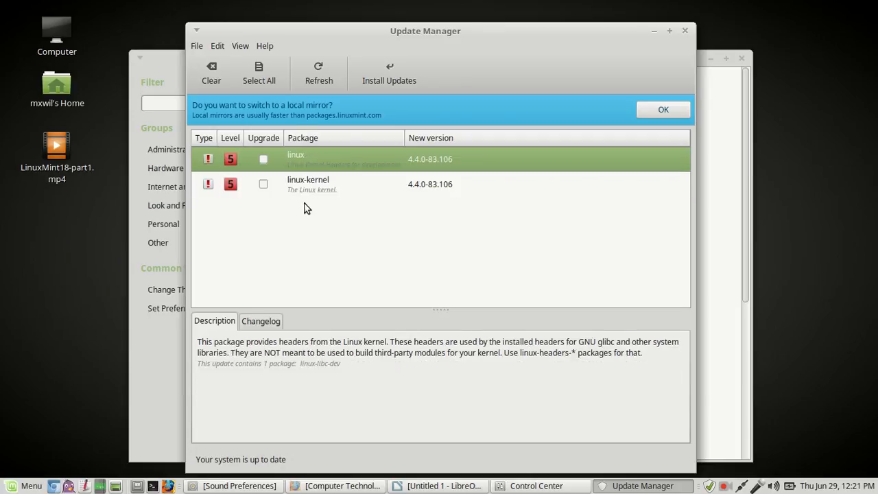
mouse_move(311, 164)
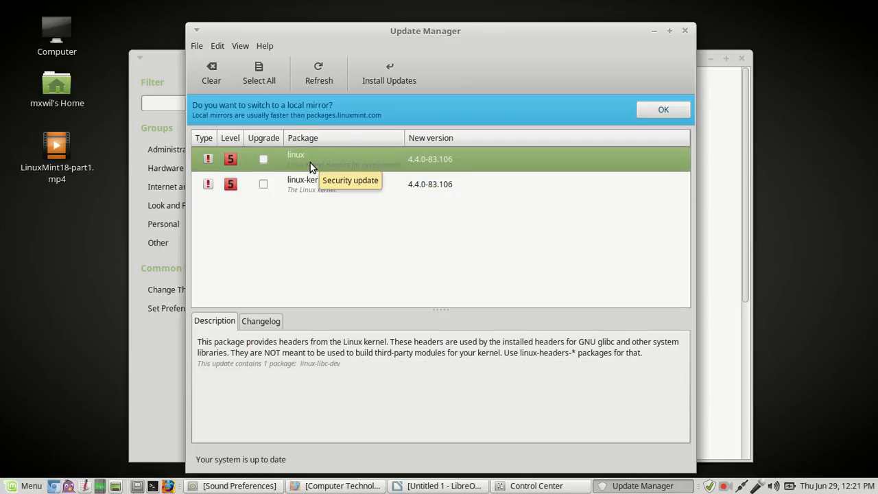
mouse_move(432, 192)
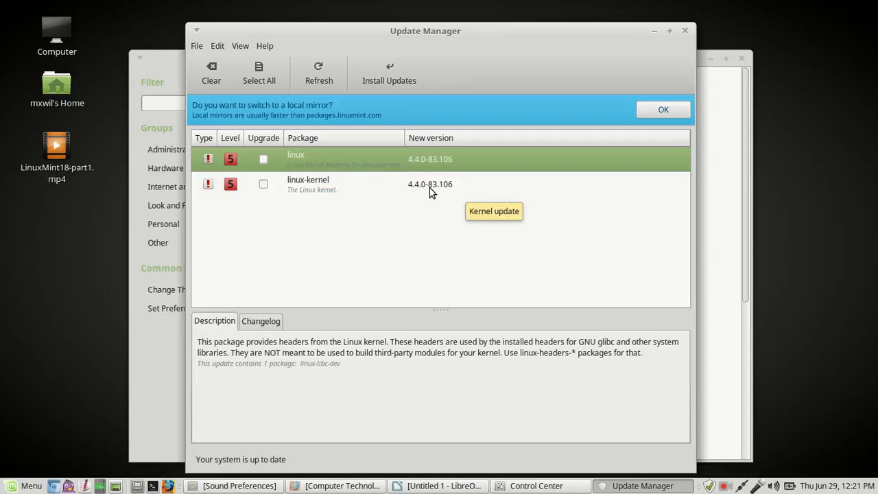
mouse_move(425, 194)
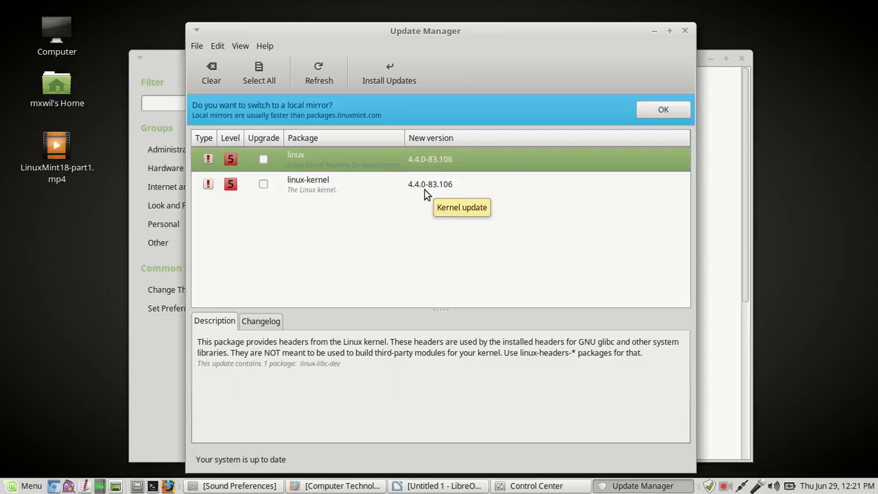
mouse_move(438, 209)
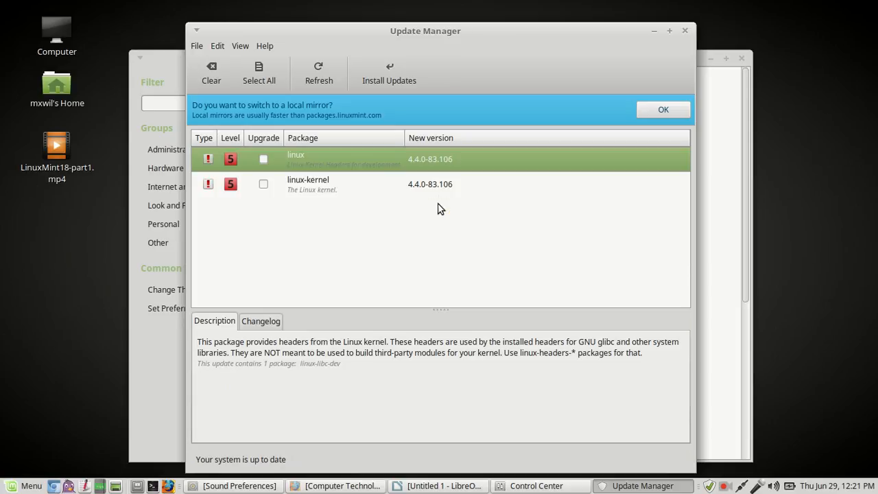
mouse_move(453, 197)
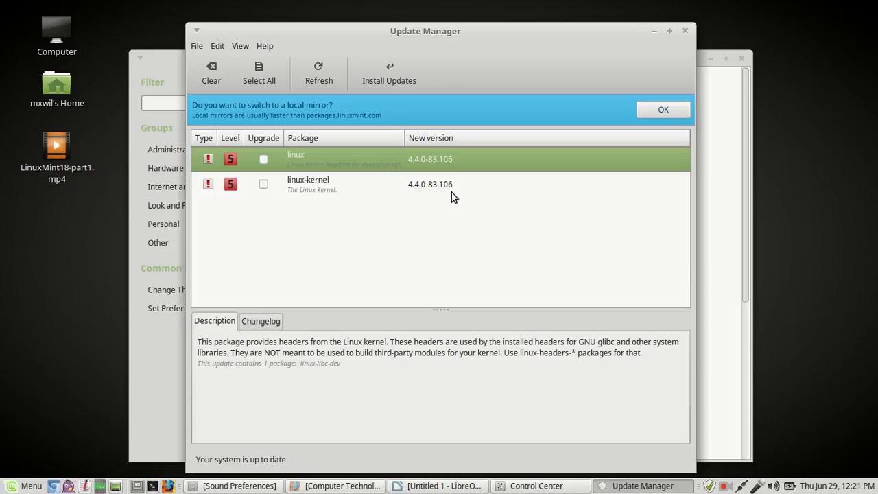
mouse_move(334, 159)
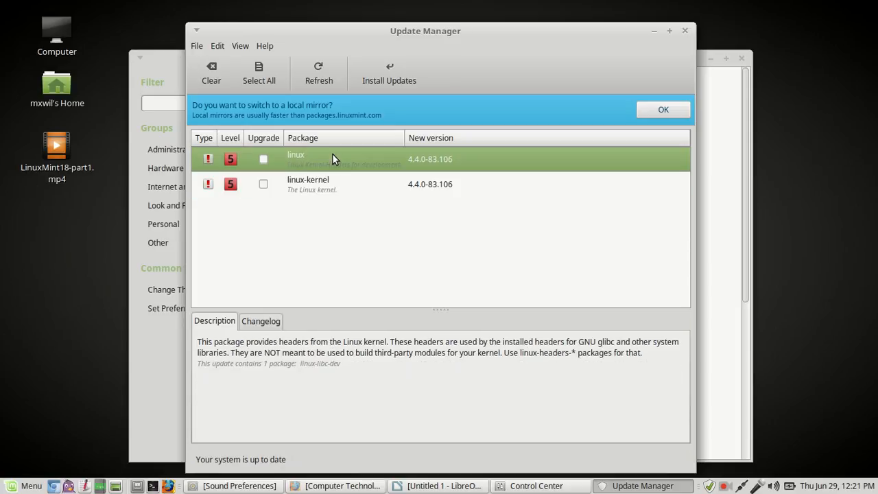
left_click(308, 183)
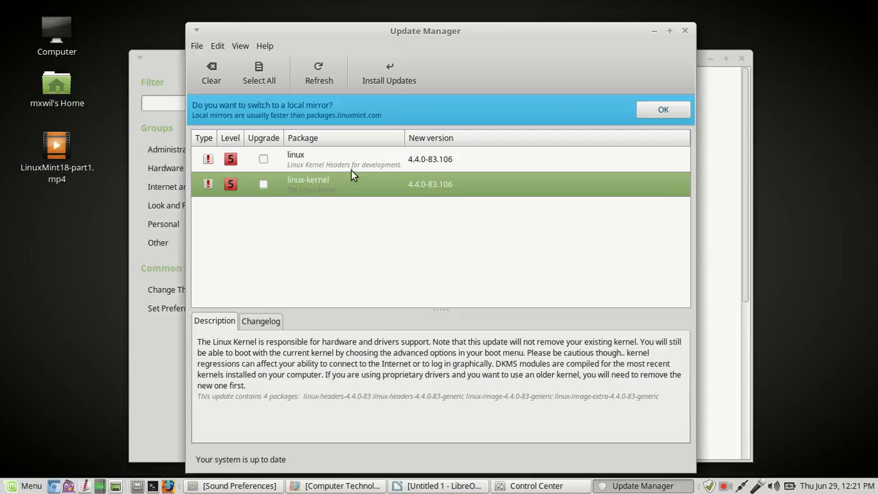
left_click(263, 184)
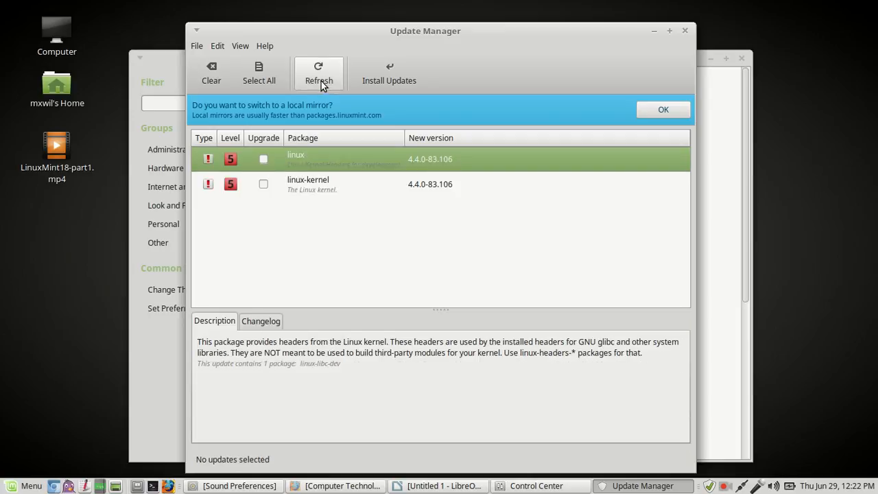
mouse_move(329, 84)
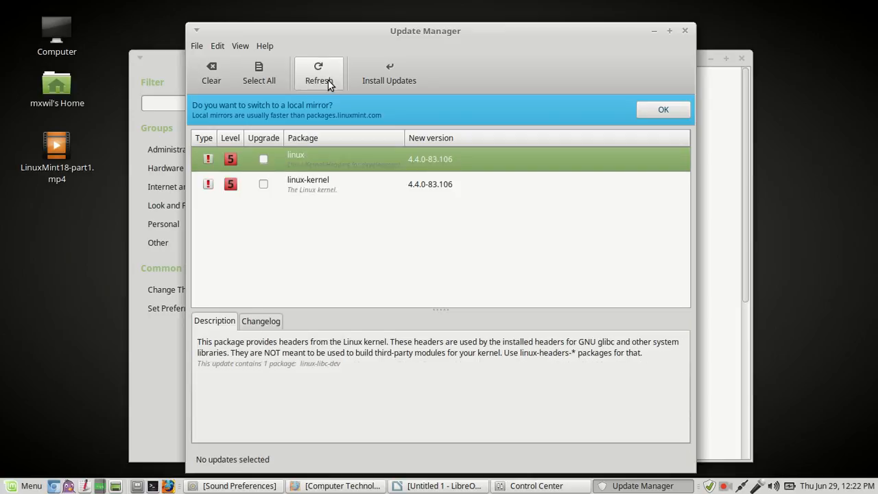
- Refresh Update Manager's list, which again shows the two kernel updates
left_click(318, 72)
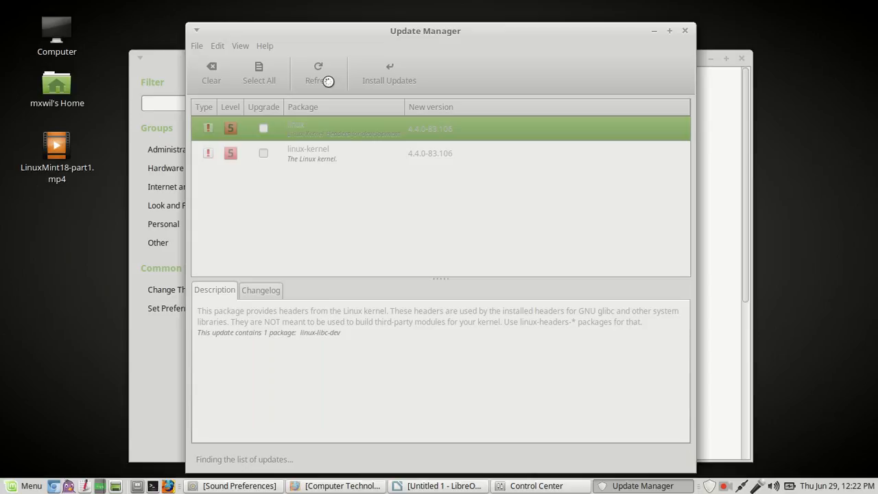
left_click(318, 72)
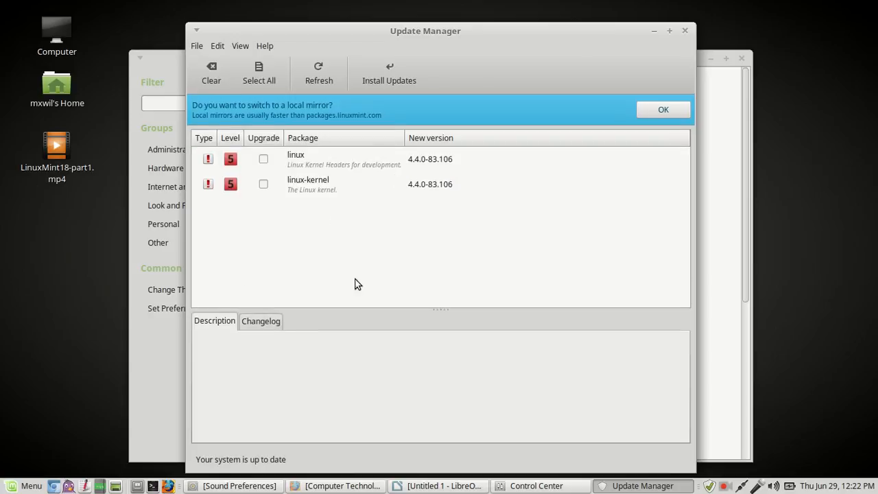
mouse_move(299, 169)
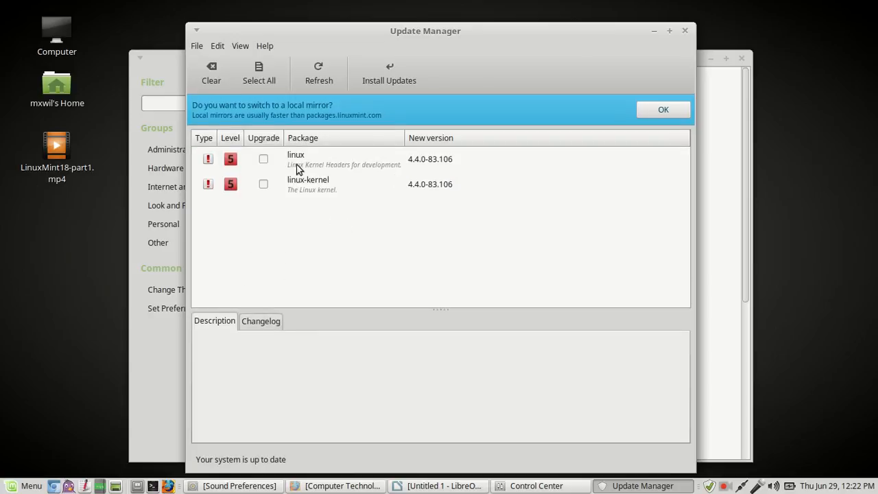
mouse_move(521, 62)
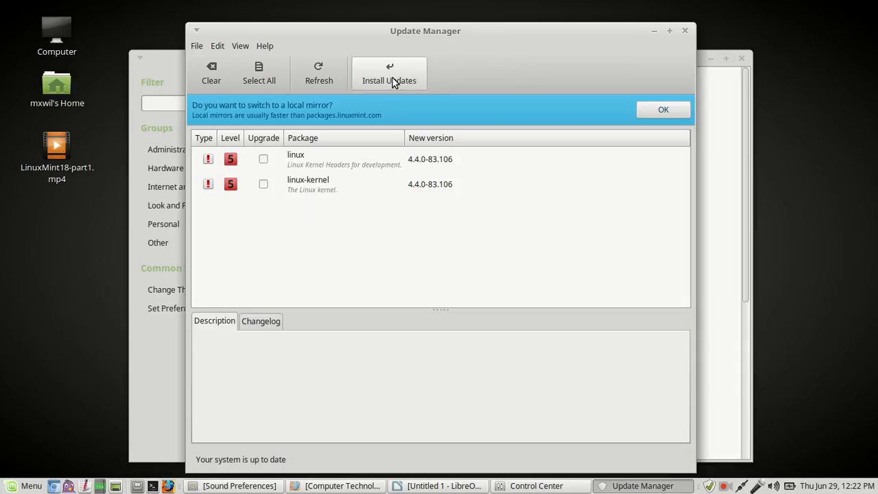
mouse_move(374, 201)
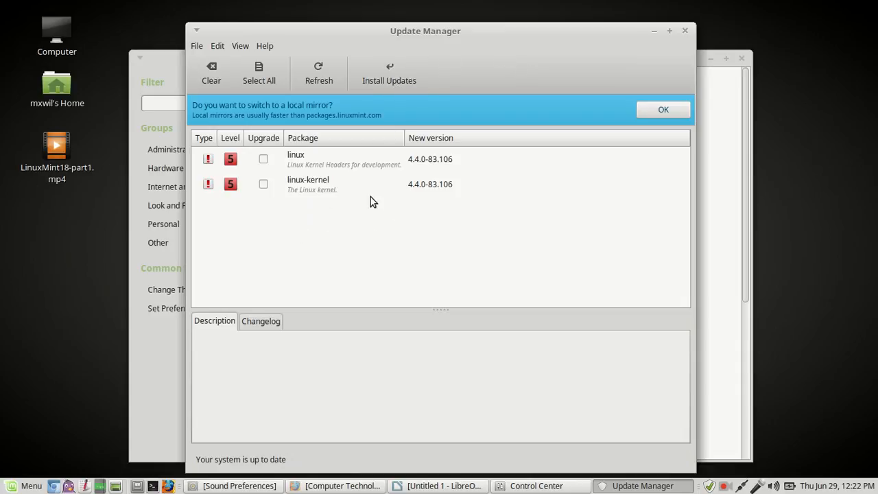
mouse_move(305, 190)
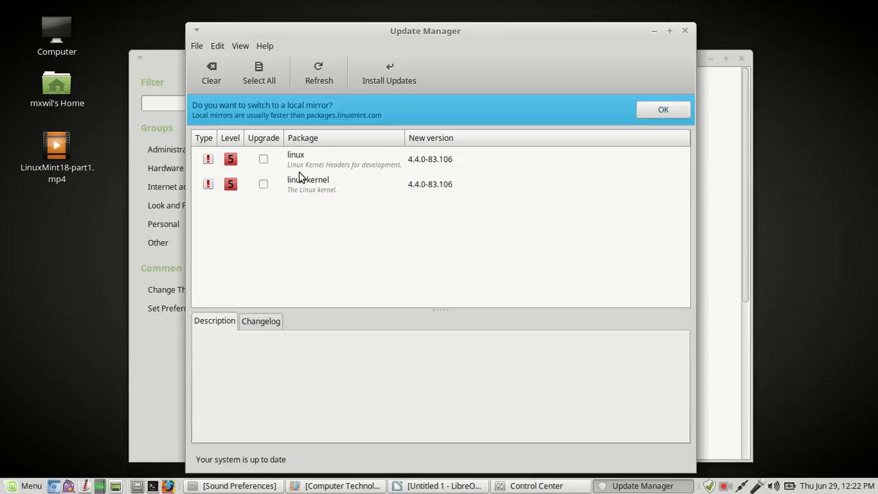
mouse_move(318, 192)
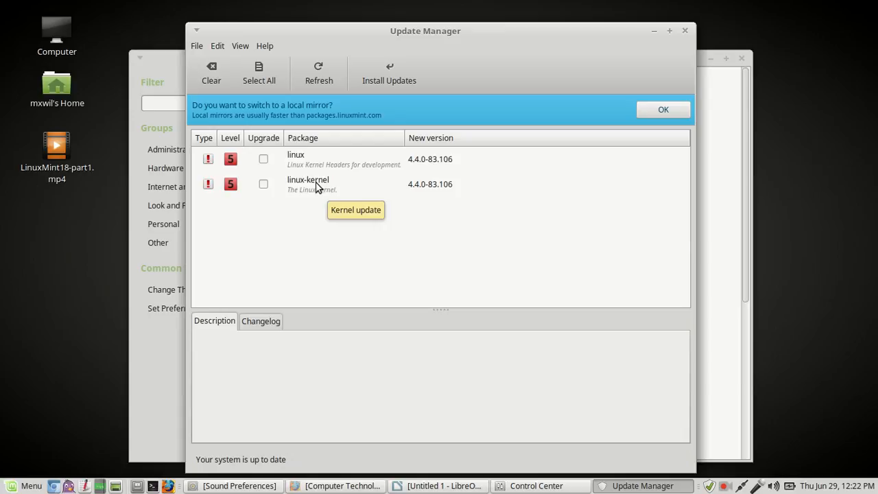
left_click(316, 184)
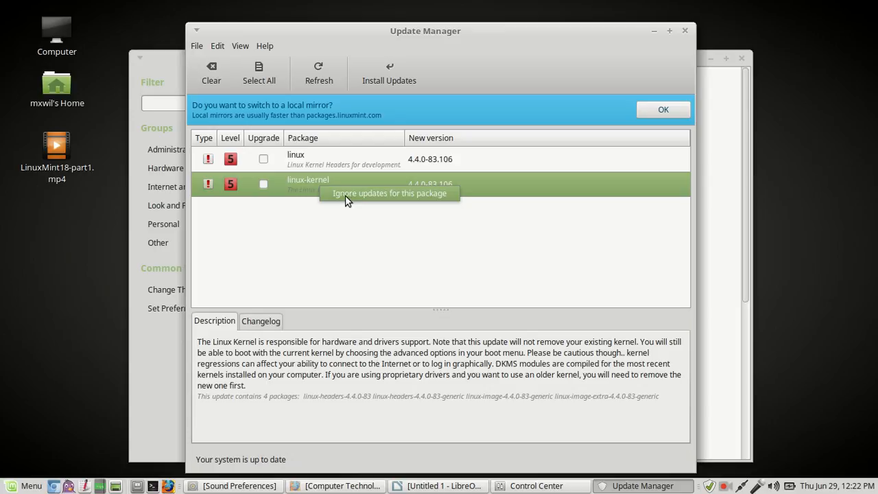
mouse_move(305, 221)
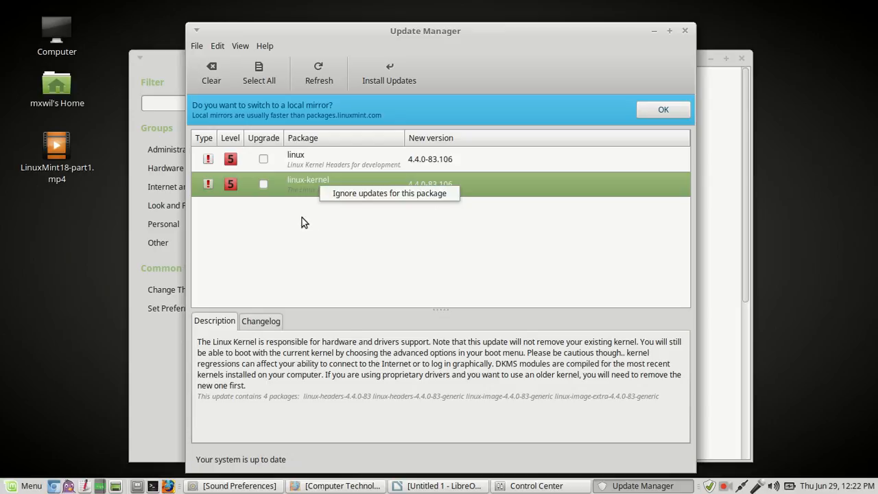
left_click(308, 159)
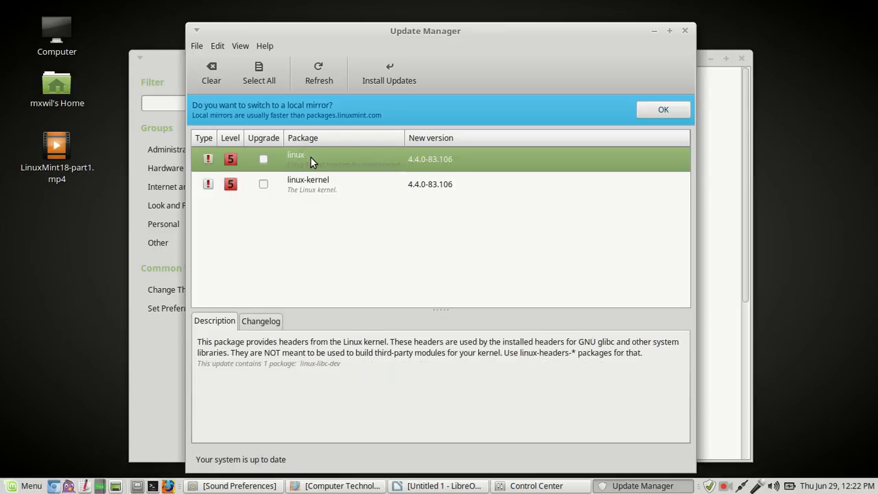
left_click(307, 183)
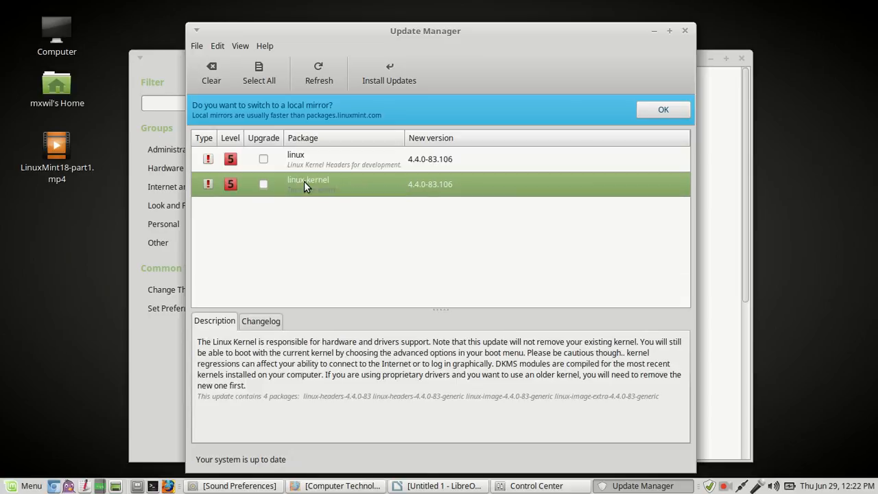
left_click(296, 158)
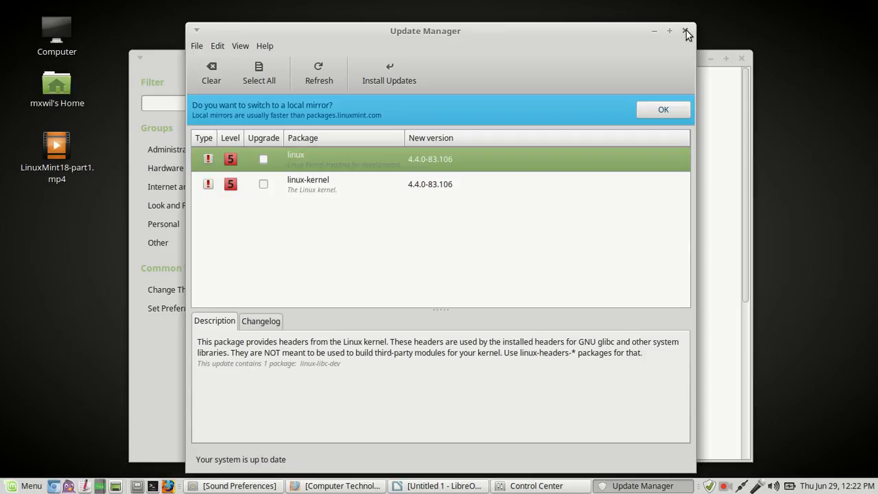
mouse_move(687, 32)
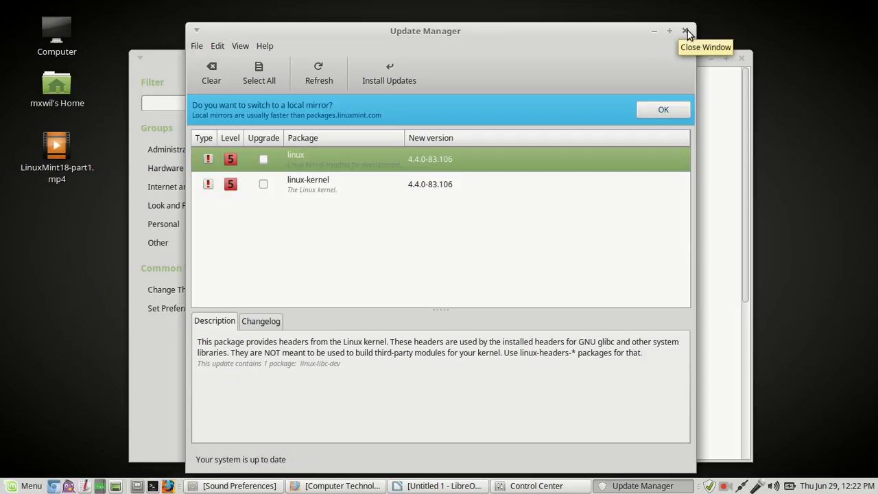
- Close Update Manager, returning to Control Center
left_click(685, 30)
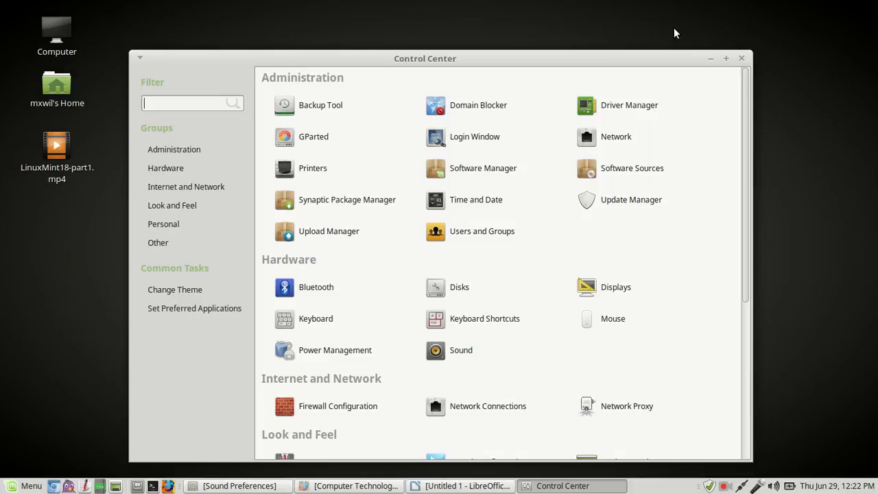
mouse_move(719, 90)
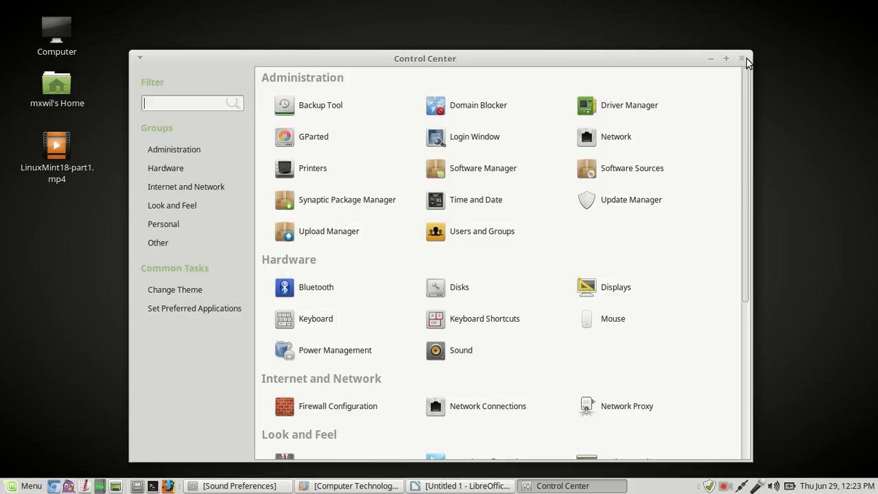
- Close Control Center and check the tray update status: system up to date
left_click(741, 59)
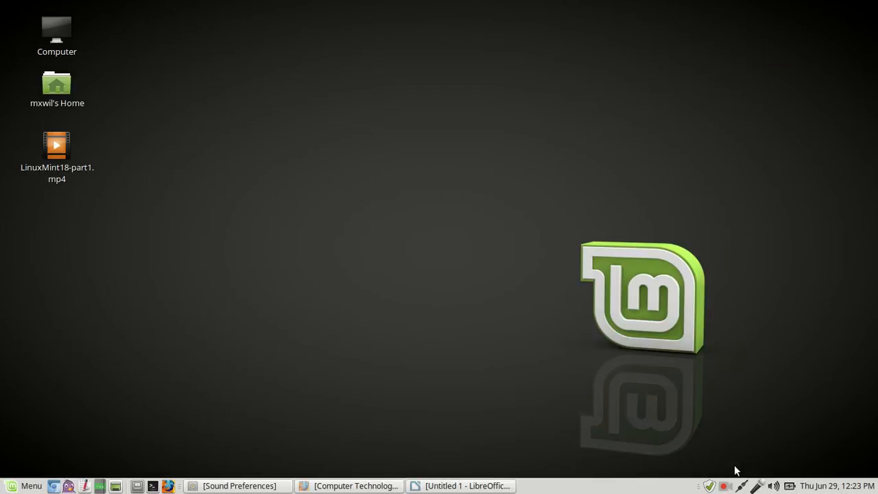
mouse_move(705, 487)
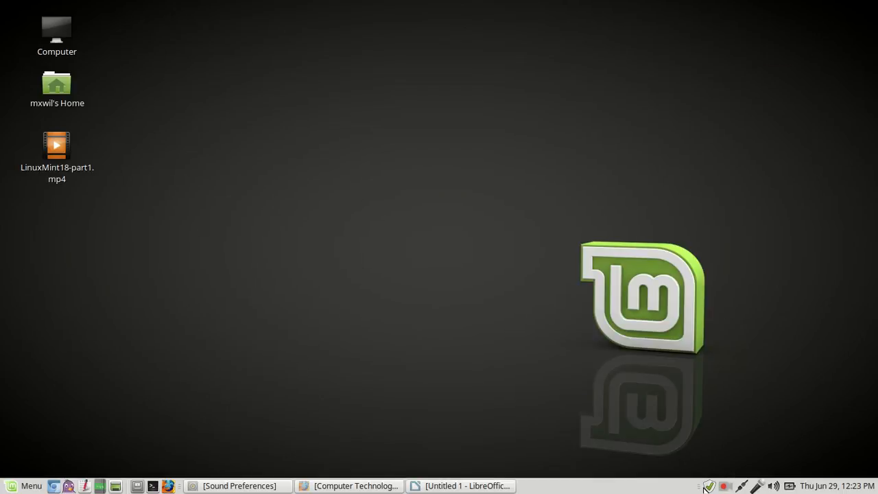
mouse_move(711, 486)
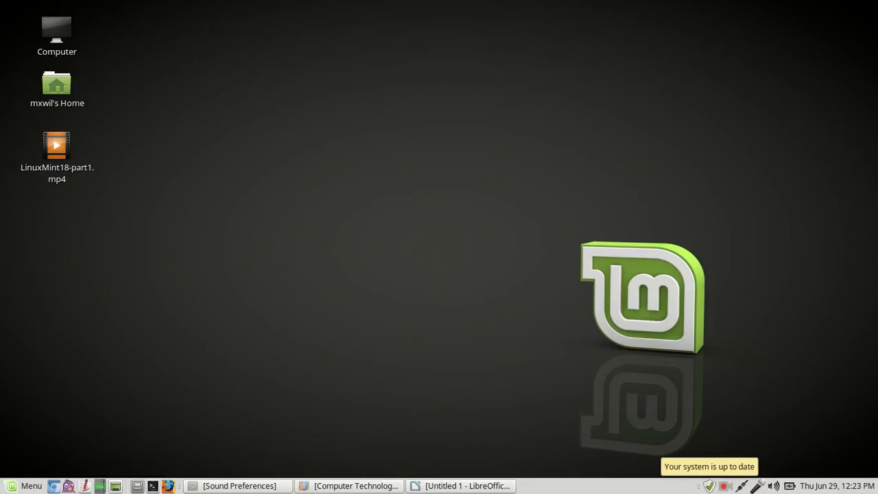
mouse_move(678, 278)
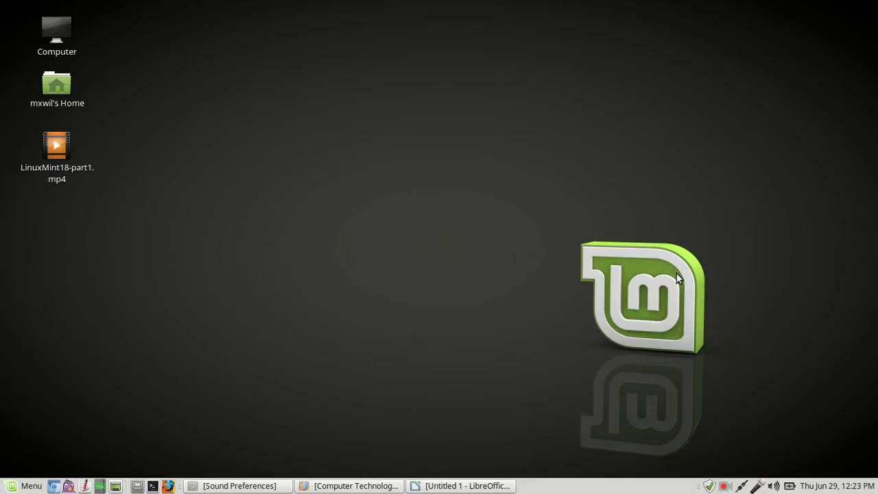
mouse_move(436, 420)
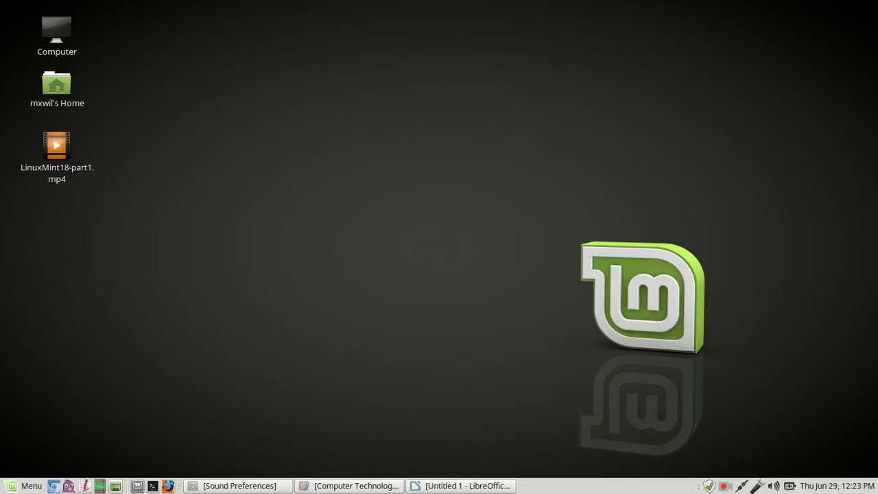
left_click(724, 485)
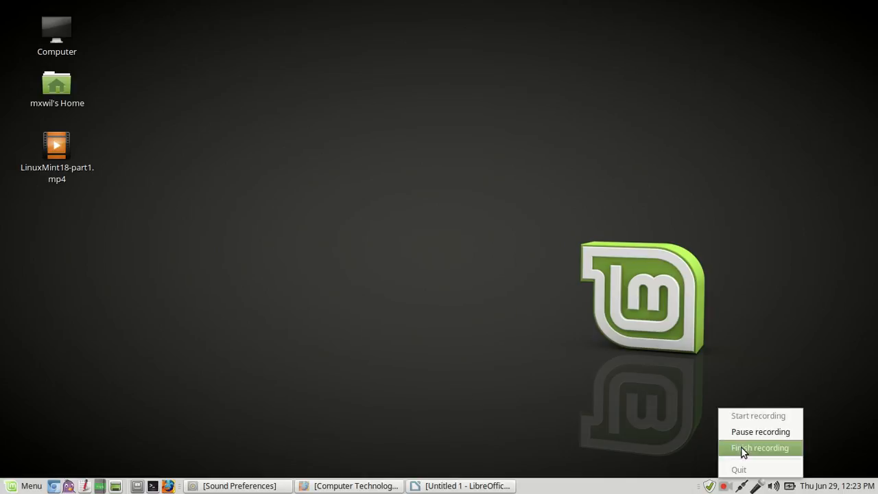